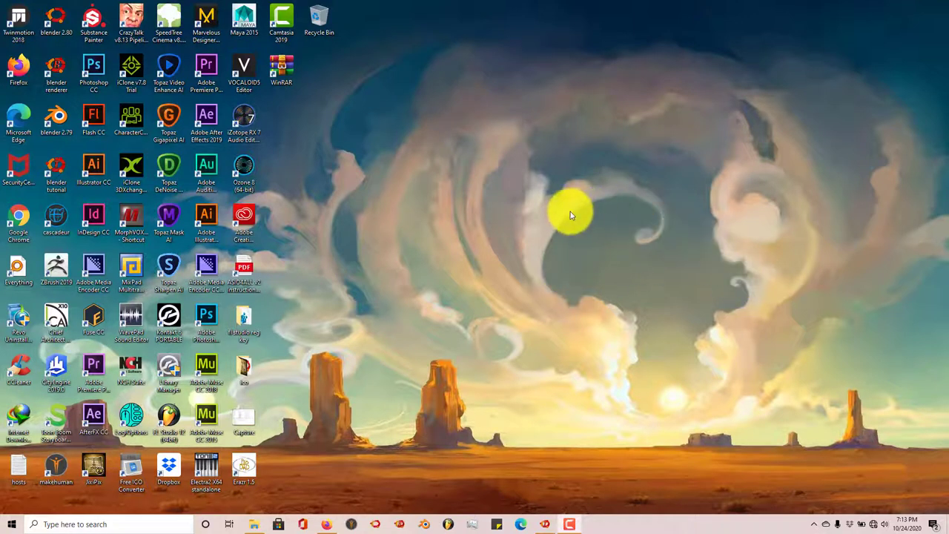
{"action": "mouse_move", "coordinate": [530, 212]}
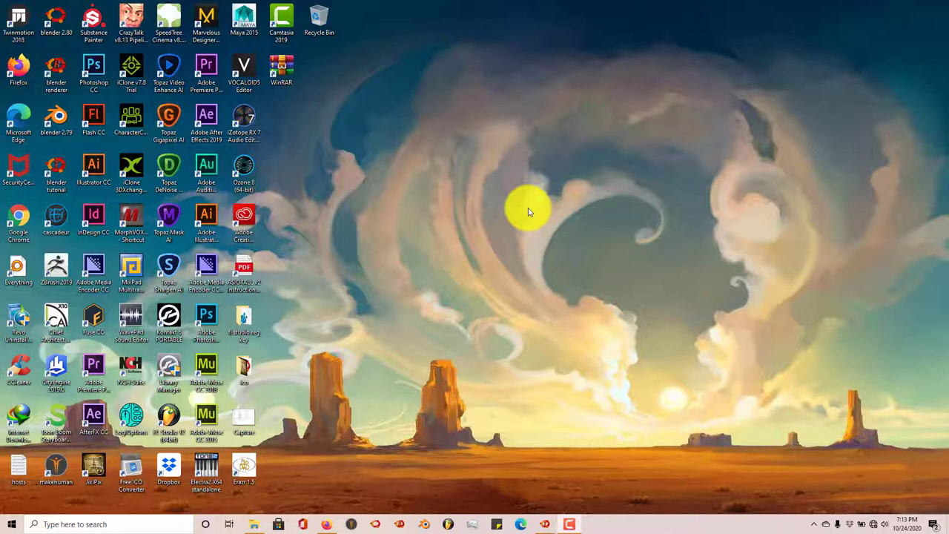
{"action": "mouse_move", "coordinate": [604, 285]}
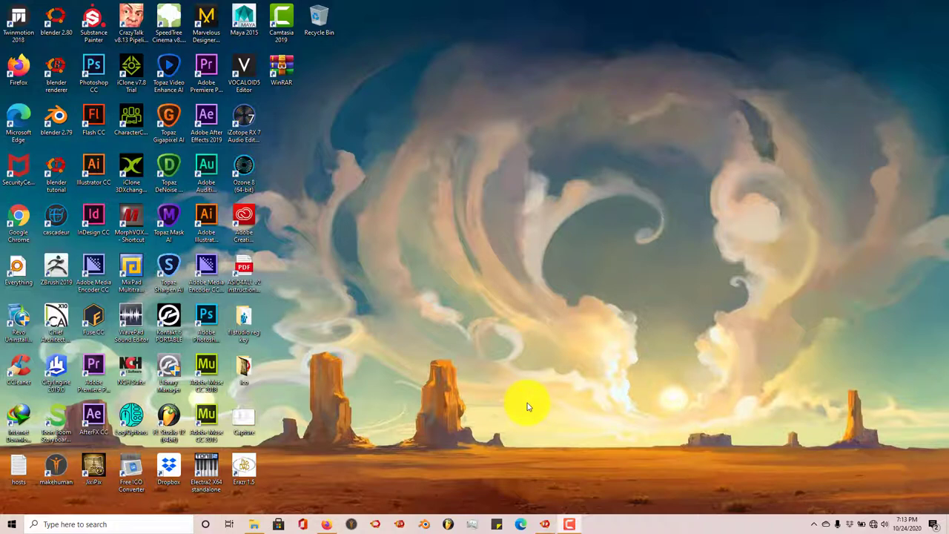
{"action": "mouse_move", "coordinate": [318, 493]}
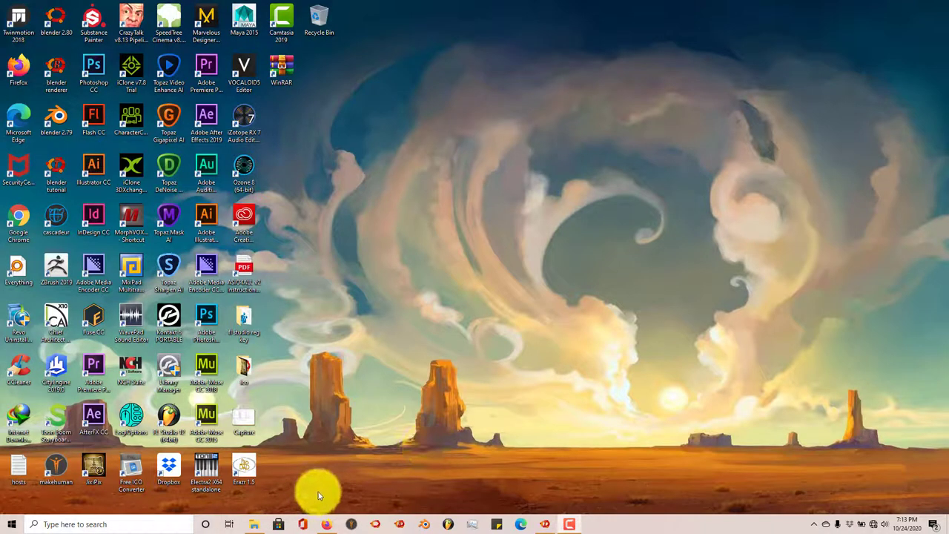
{"action": "mouse_move", "coordinate": [326, 523]}
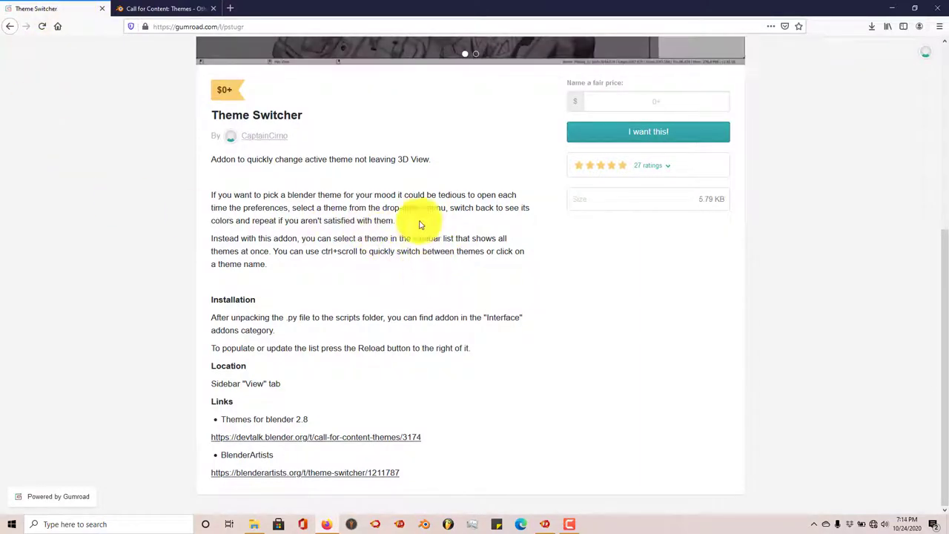
Open Blender's Preferences from the Edit menu to reach the theme settings.
{"action": "scroll", "scroll_direction": "up", "scroll_amount": 3}
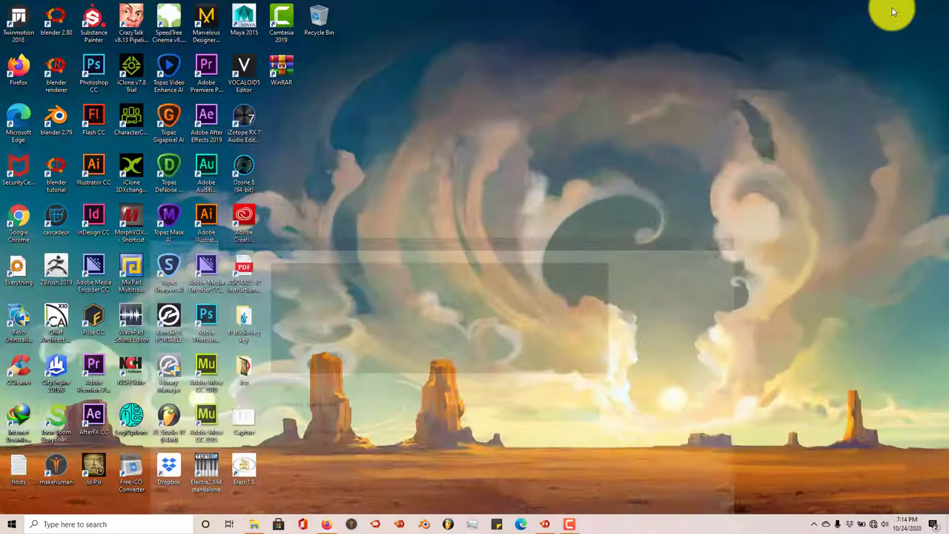
{"action": "mouse_move", "coordinate": [478, 449]}
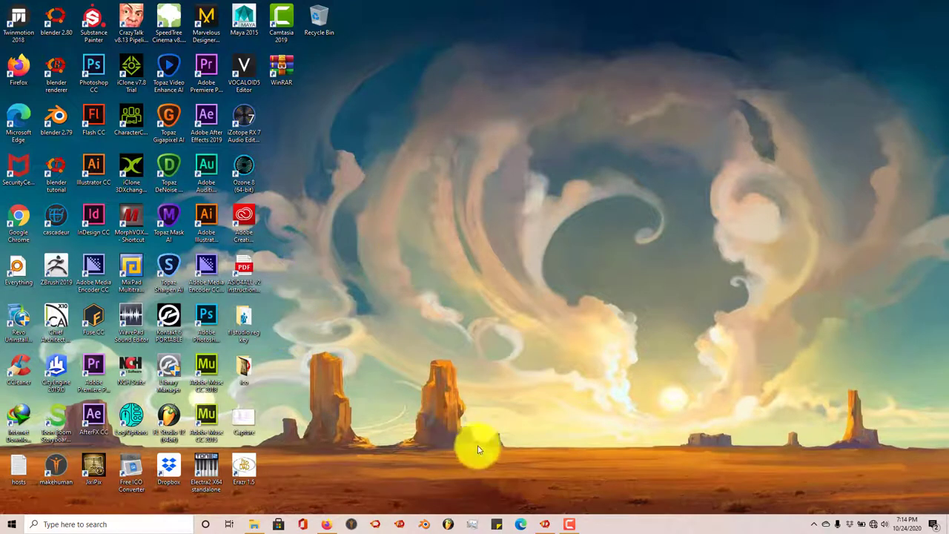
{"action": "mouse_move", "coordinate": [549, 523]}
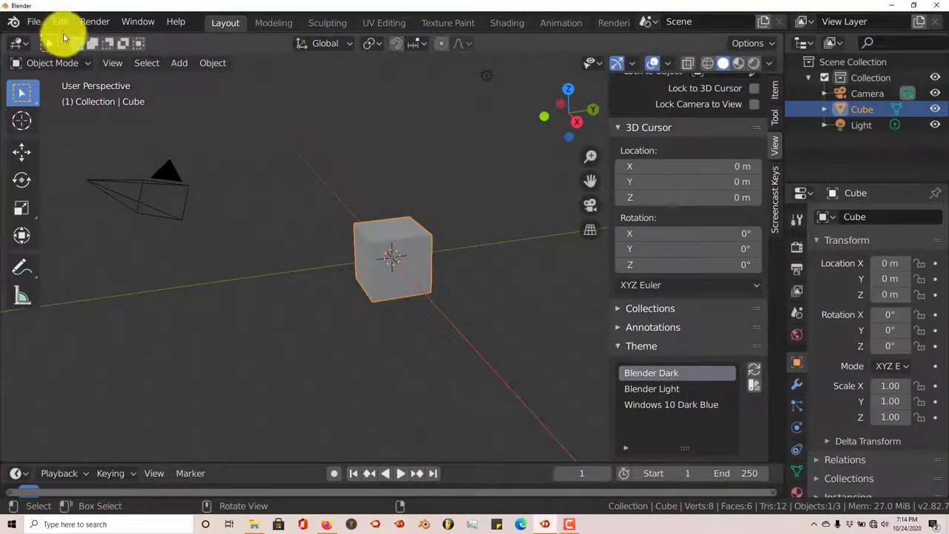
{"action": "left_click", "coordinate": [60, 21]}
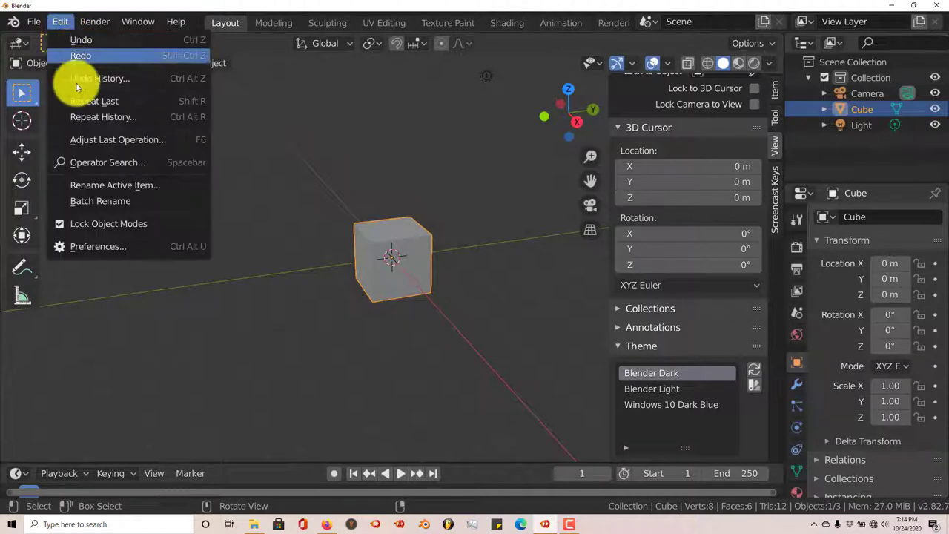
{"action": "left_click", "coordinate": [97, 246]}
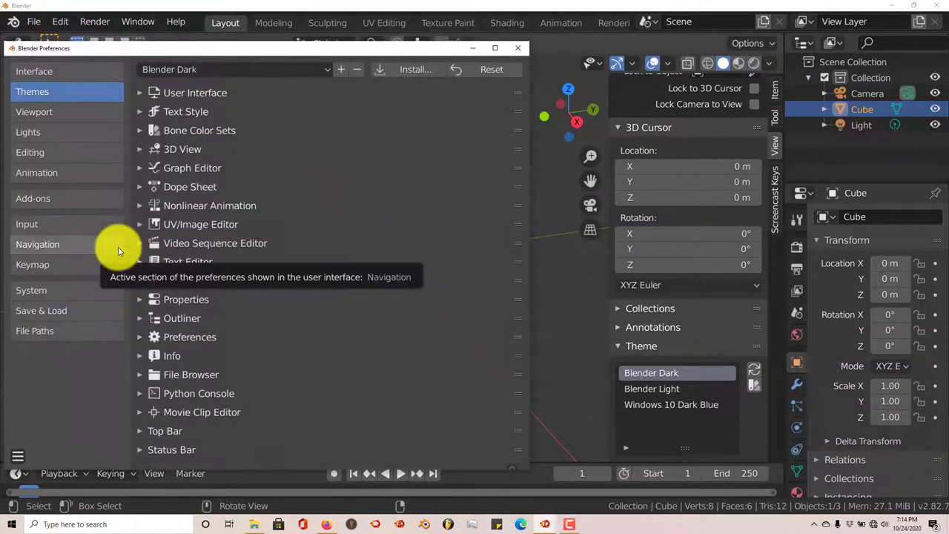
{"action": "mouse_move", "coordinate": [221, 263]}
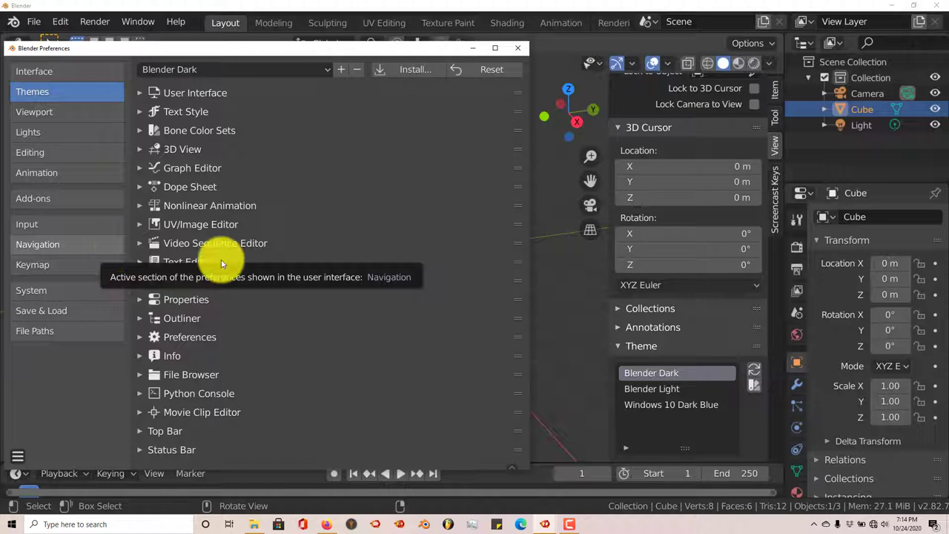
{"action": "mouse_move", "coordinate": [649, 171]}
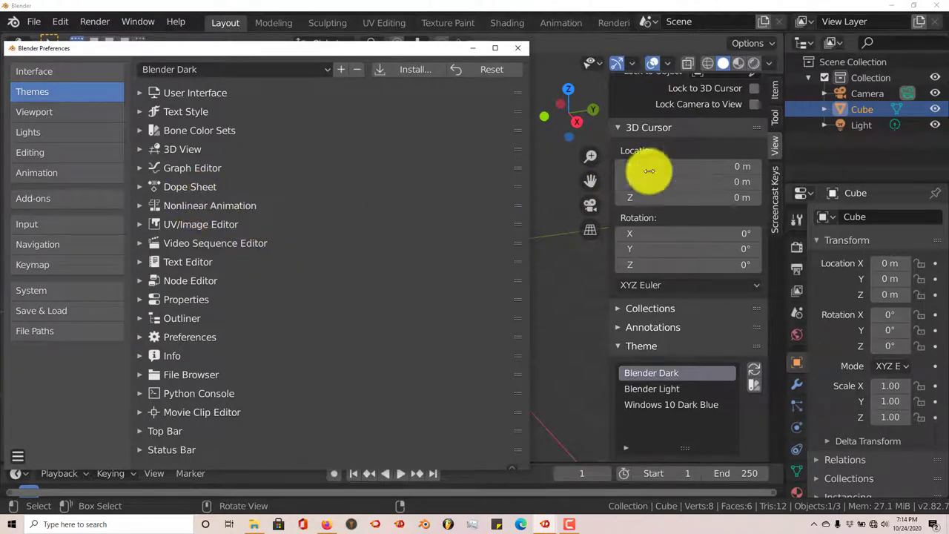
{"action": "mouse_move", "coordinate": [392, 245]}
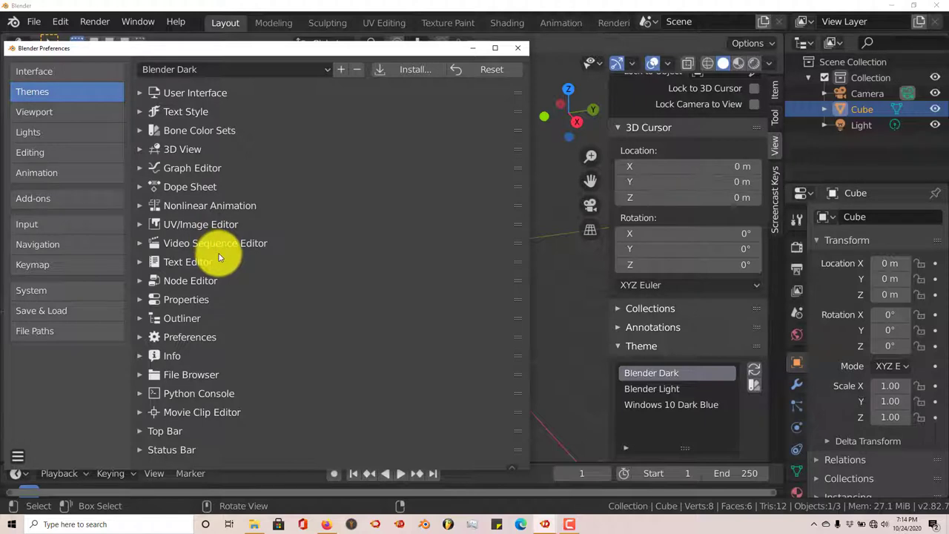
{"action": "mouse_move", "coordinate": [568, 109]}
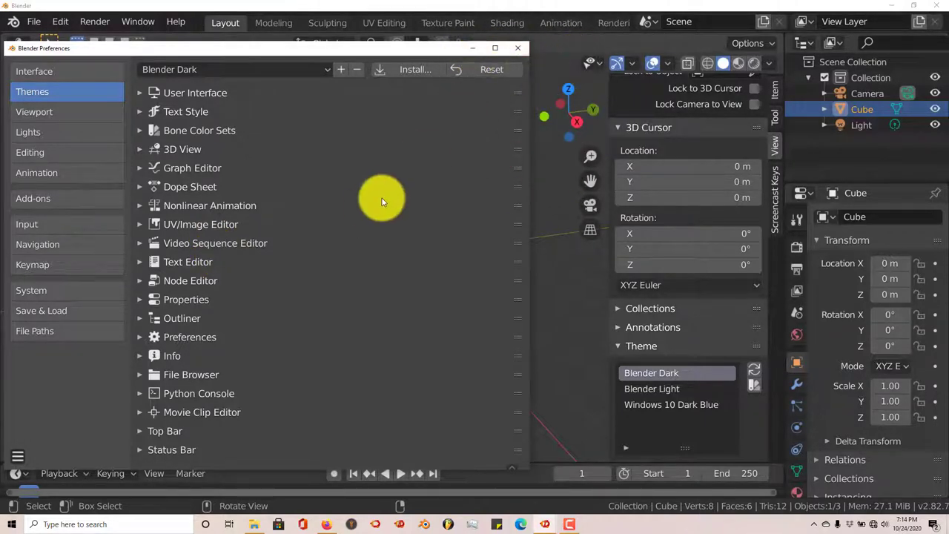
{"action": "mouse_move", "coordinate": [208, 185]}
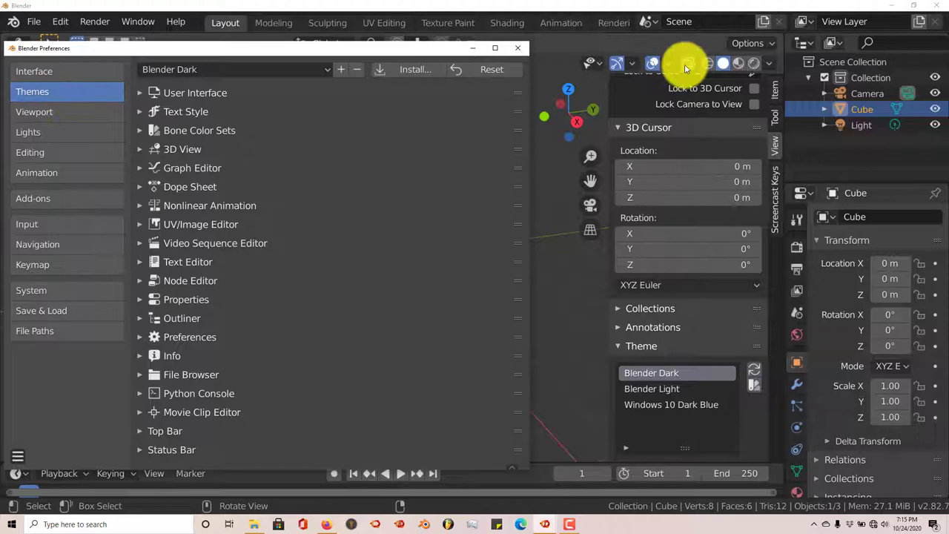
{"action": "mouse_move", "coordinate": [568, 103]}
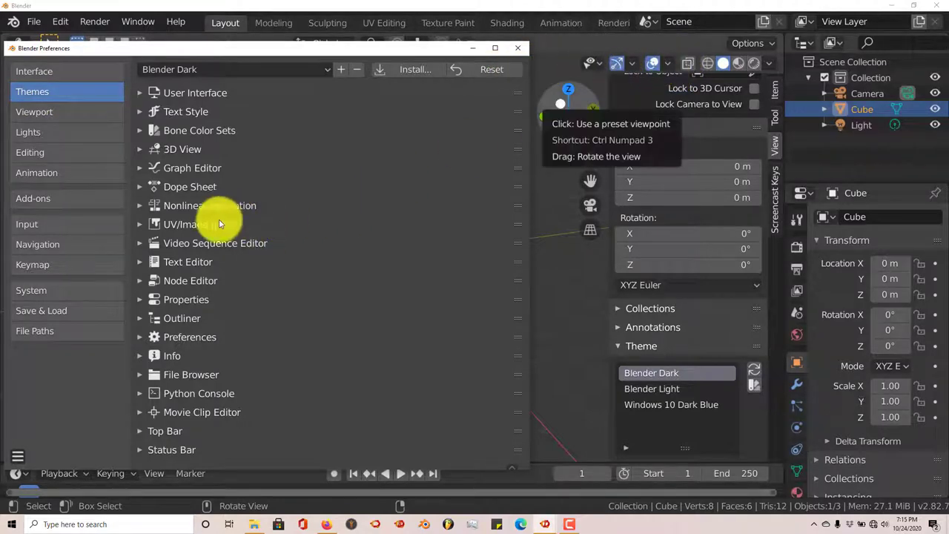
{"action": "mouse_move", "coordinate": [137, 115]}
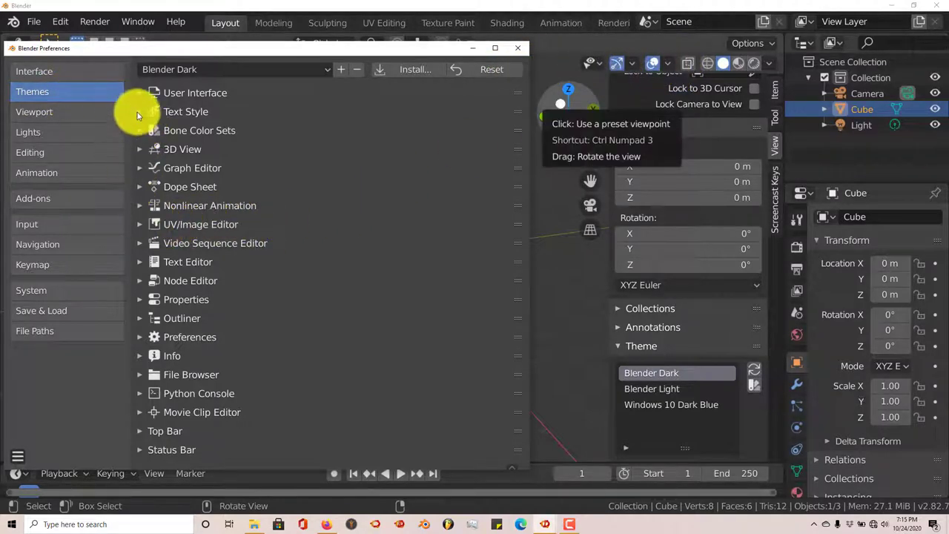
Expand and collapse the Blender Dark theme's Text Style and 3D View categories.
{"action": "left_click", "coordinate": [140, 111]}
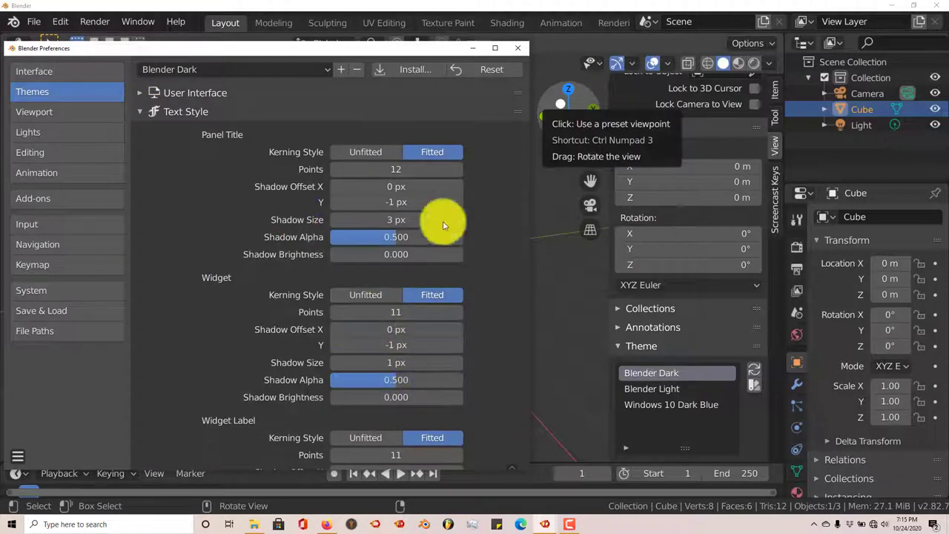
{"action": "left_click", "coordinate": [140, 111]}
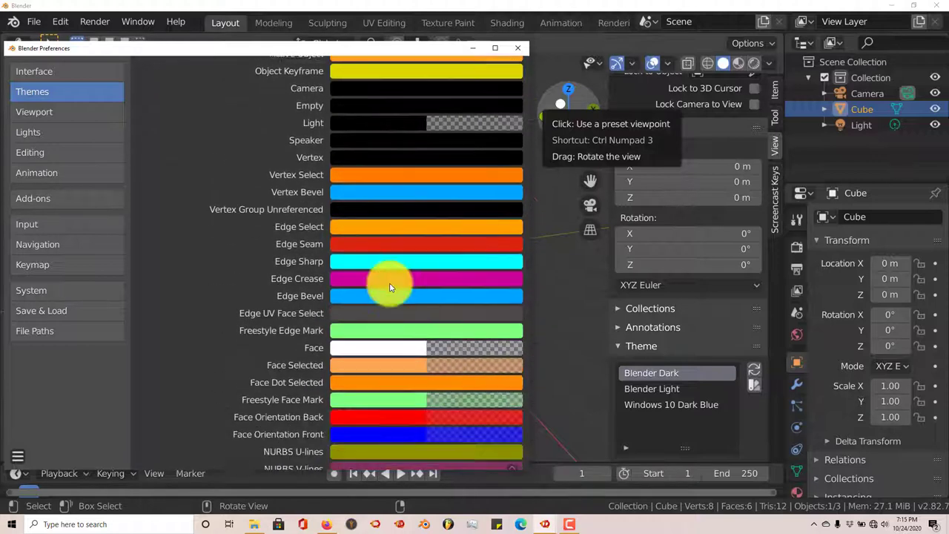
{"action": "scroll", "scroll_direction": "up", "scroll_amount": 3}
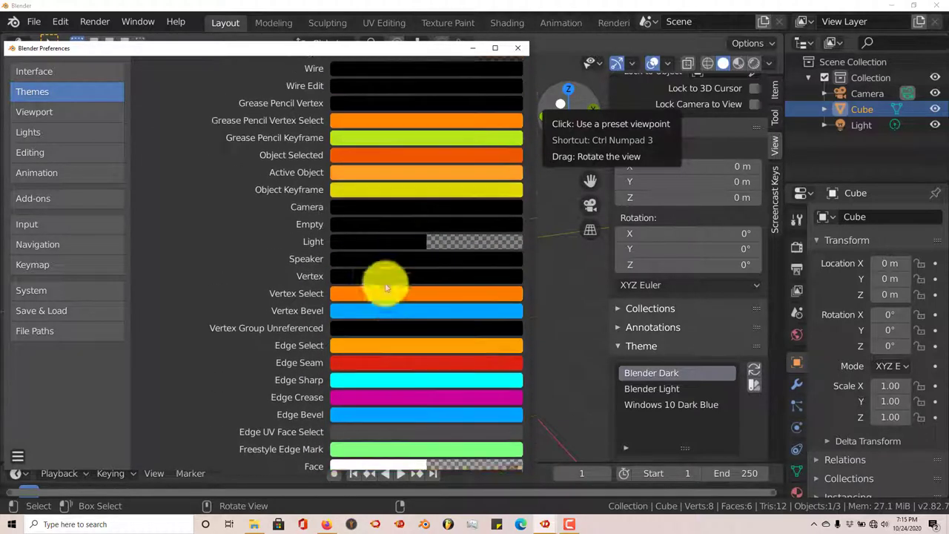
{"action": "scroll", "scroll_direction": "up", "scroll_amount": 3}
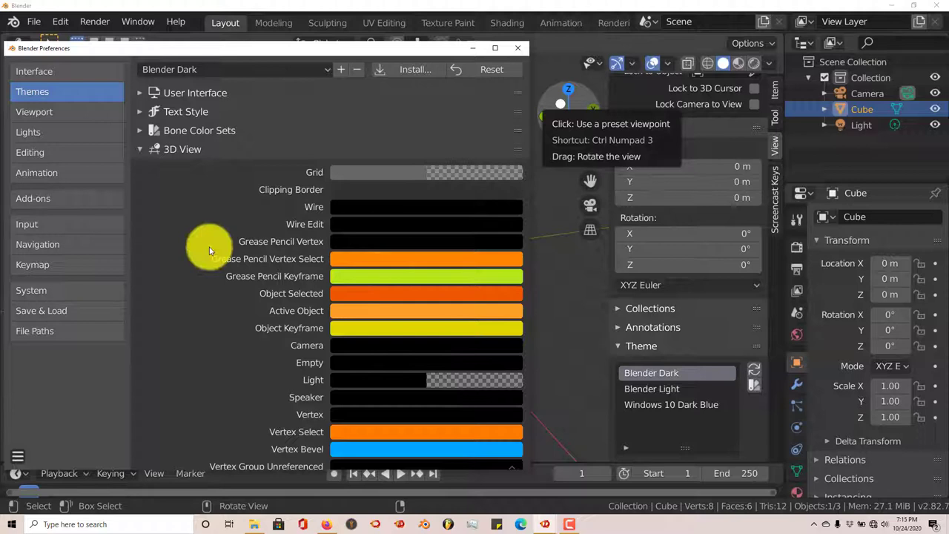
{"action": "left_click", "coordinate": [139, 149]}
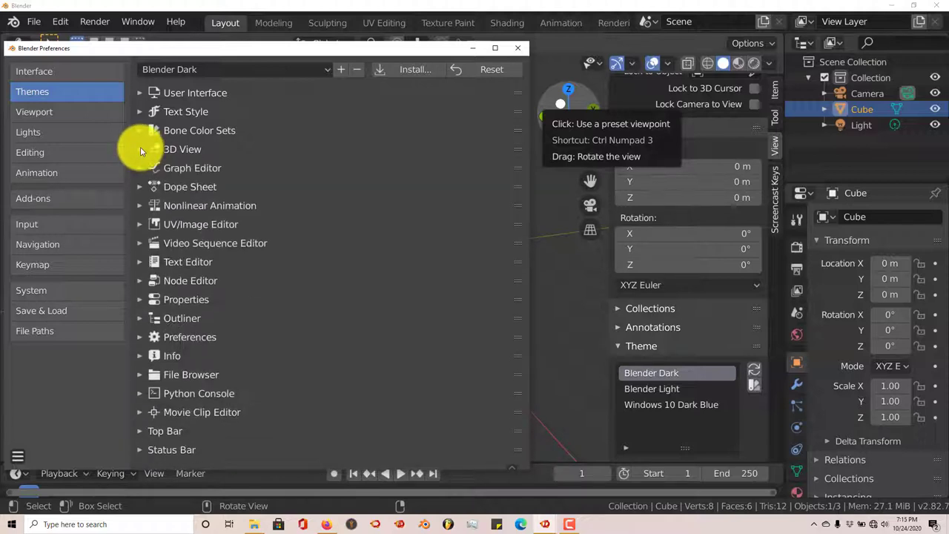
{"action": "mouse_move", "coordinate": [511, 244]}
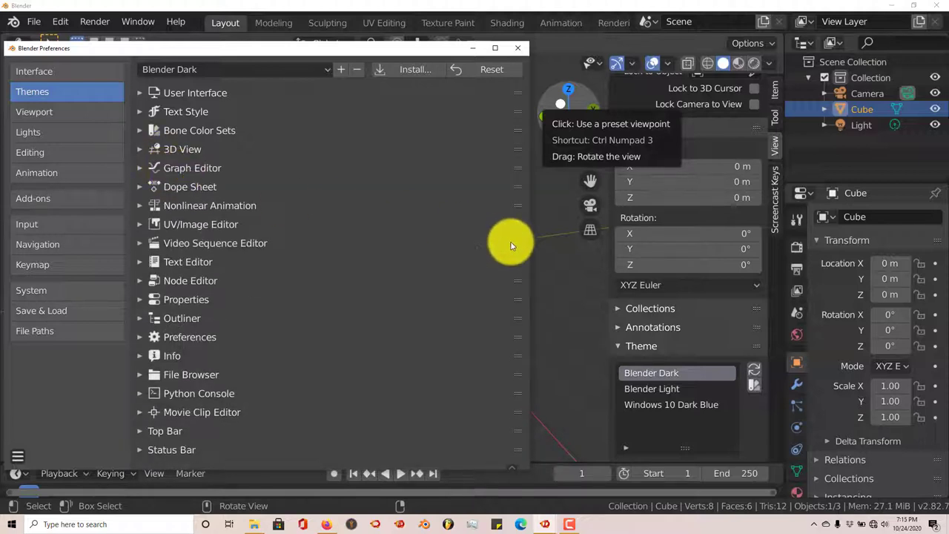
{"action": "mouse_move", "coordinate": [322, 241]}
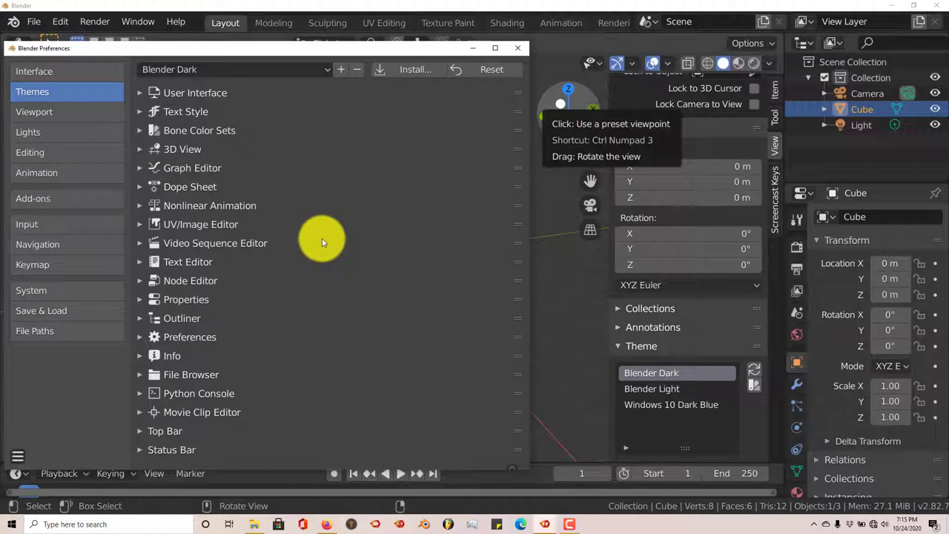
{"action": "mouse_move", "coordinate": [59, 224]}
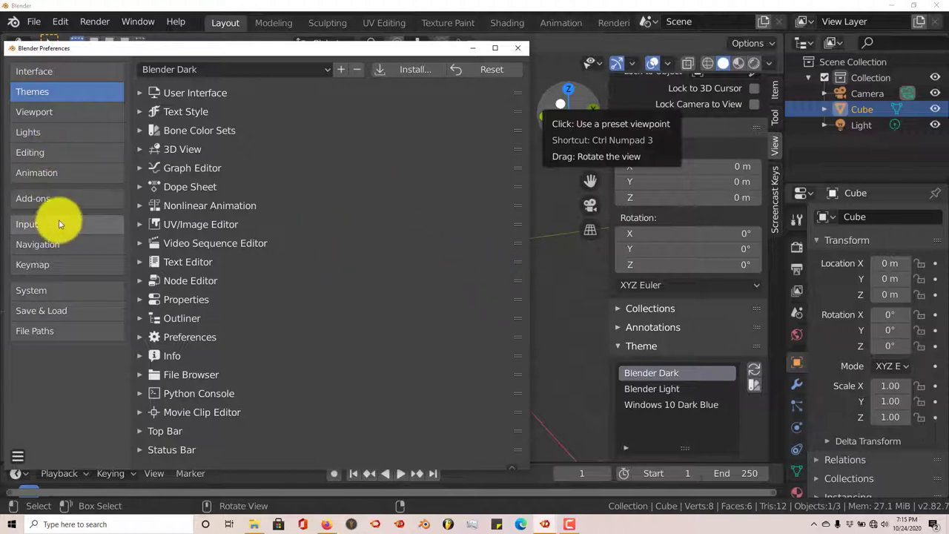
Clear the Theme Switcher add-on filter and launch the add-on install file browser.
{"action": "left_click", "coordinate": [33, 198]}
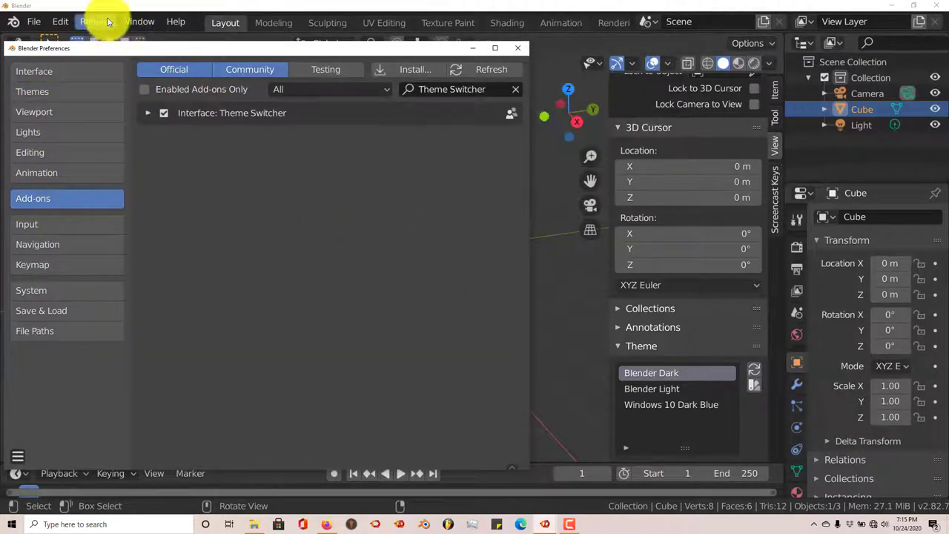
{"action": "mouse_move", "coordinate": [363, 115]}
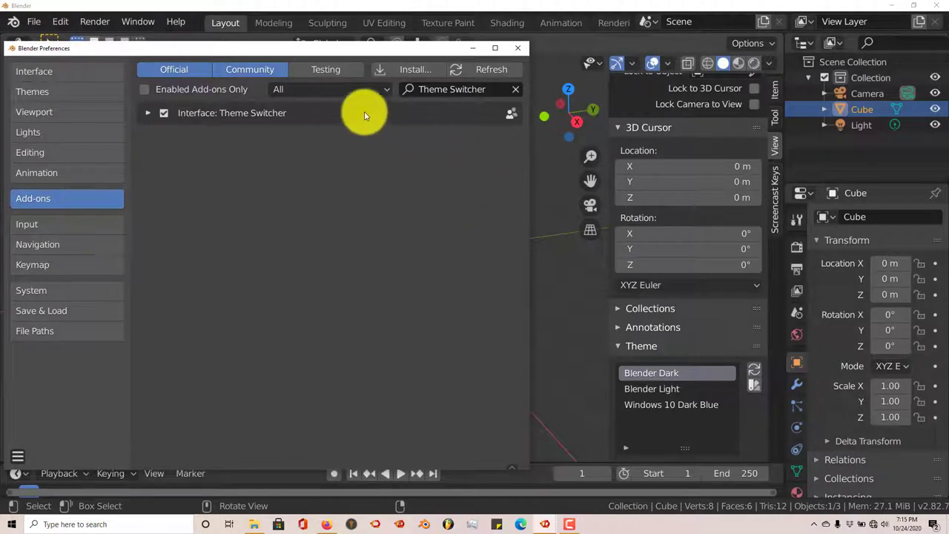
{"action": "left_click", "coordinate": [515, 89]}
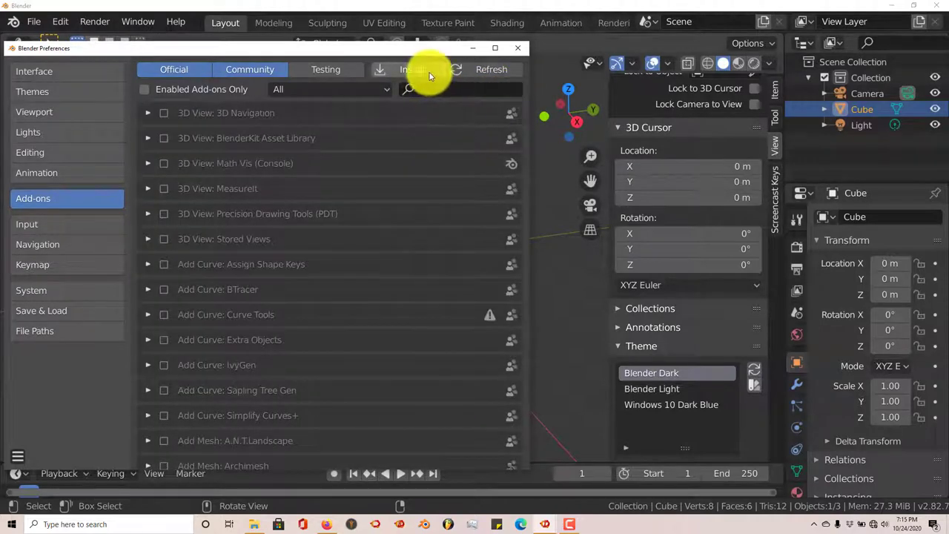
{"action": "left_click", "coordinate": [413, 69]}
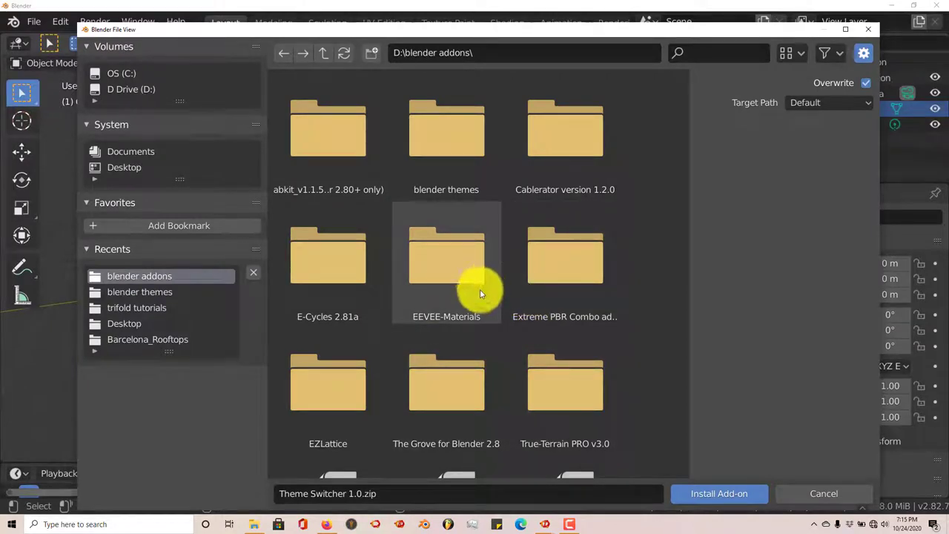
Scroll the add-ons folder to reveal zip archives like building_tool-master.zip and extra_lights.zip.
{"action": "scroll", "scroll_direction": "down", "scroll_amount": 3}
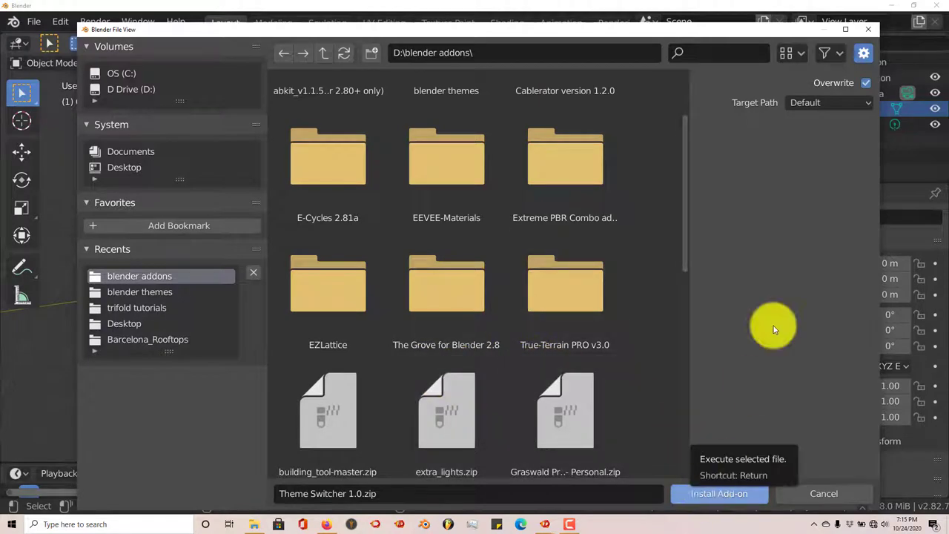
{"action": "mouse_move", "coordinate": [853, 85]}
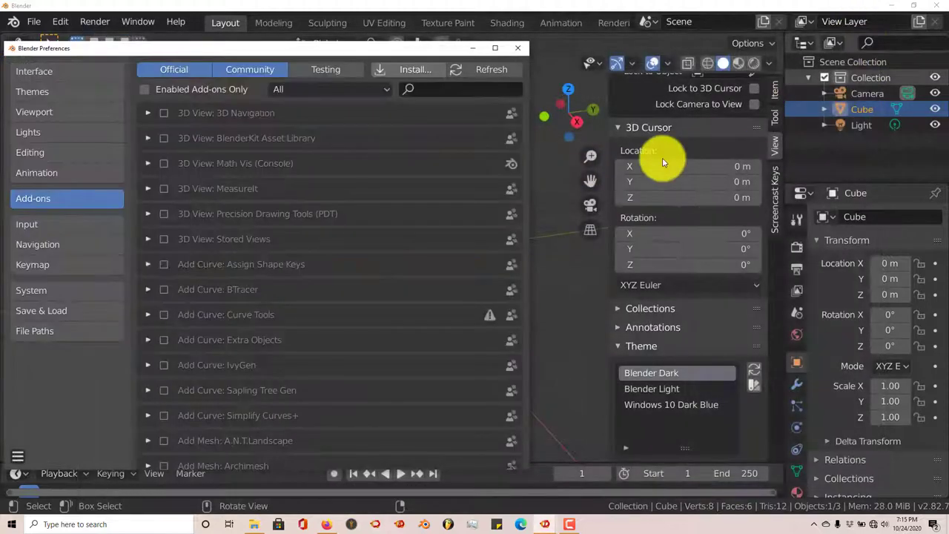
Close Preferences, returning to the cube viewport with the Theme Switcher sidebar list.
{"action": "left_click", "coordinate": [518, 48]}
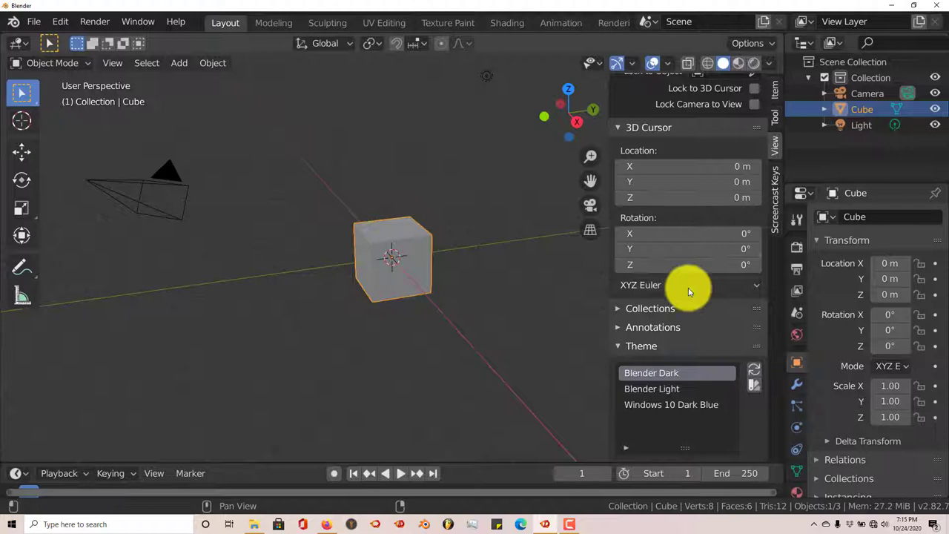
{"action": "mouse_move", "coordinate": [690, 289]}
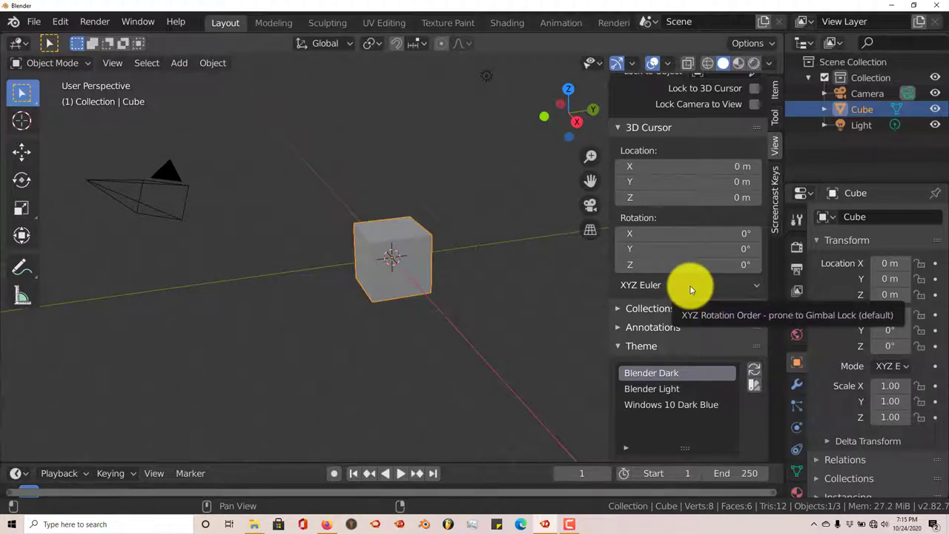
{"action": "mouse_move", "coordinate": [628, 351]}
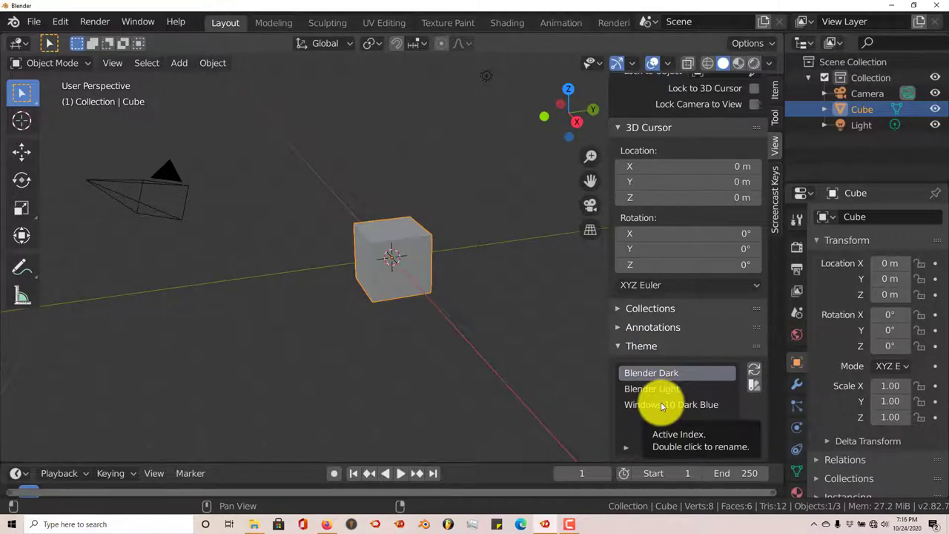
{"action": "left_click", "coordinate": [671, 404]}
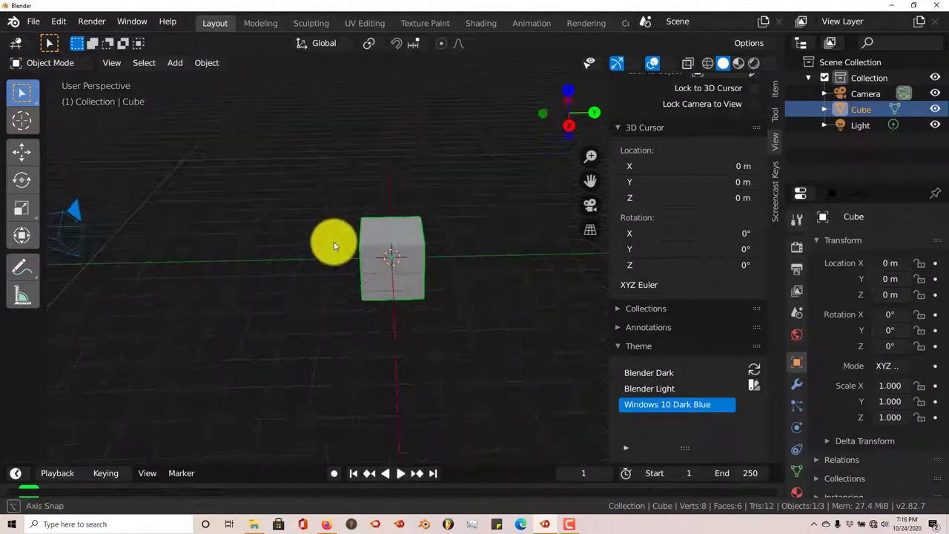
{"action": "left_click_drag", "start_coordinate": [333, 245], "coordinate": [171, 208]}
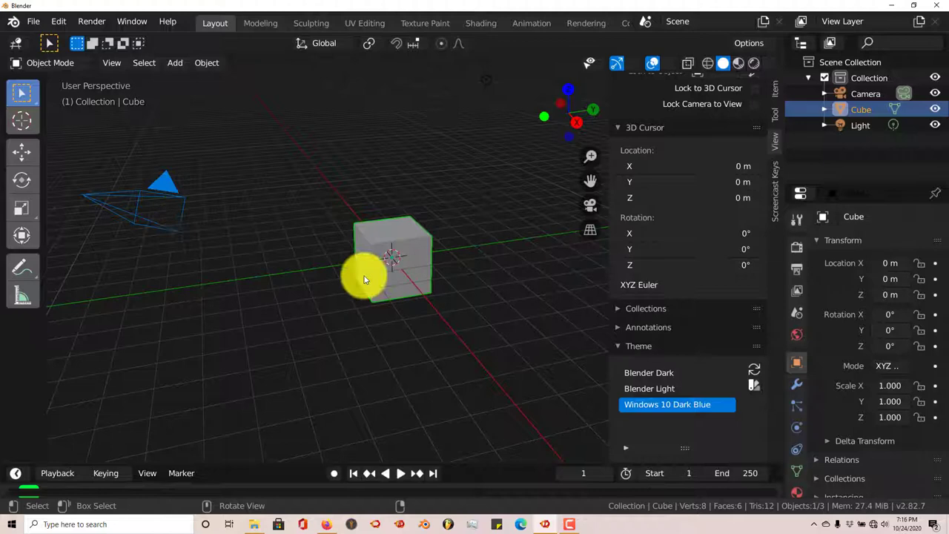
{"action": "left_click_drag", "start_coordinate": [363, 280], "coordinate": [178, 156]}
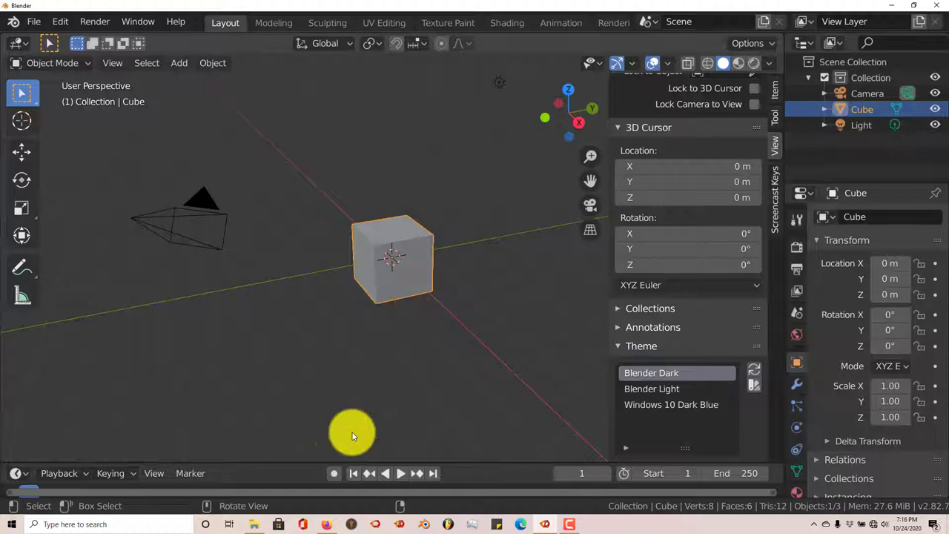
{"action": "mouse_move", "coordinate": [596, 421]}
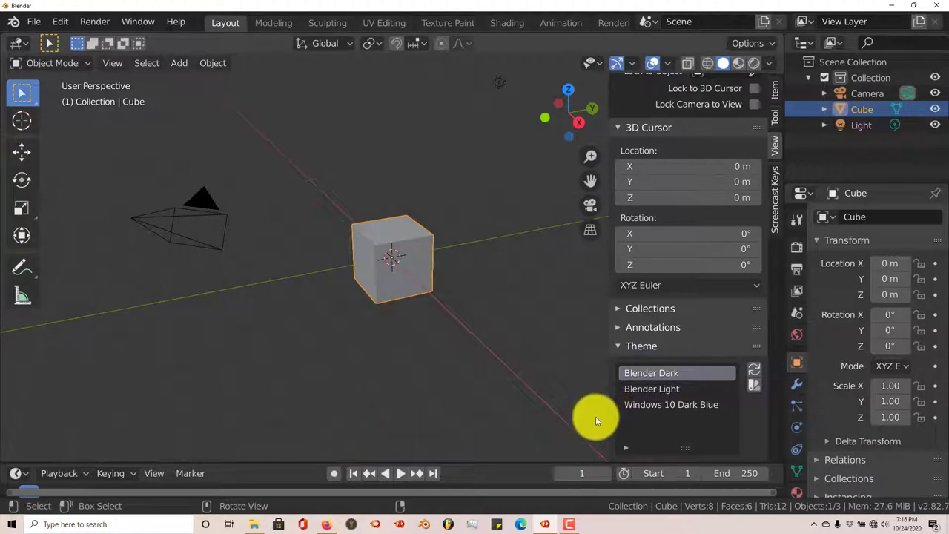
{"action": "mouse_move", "coordinate": [601, 437]}
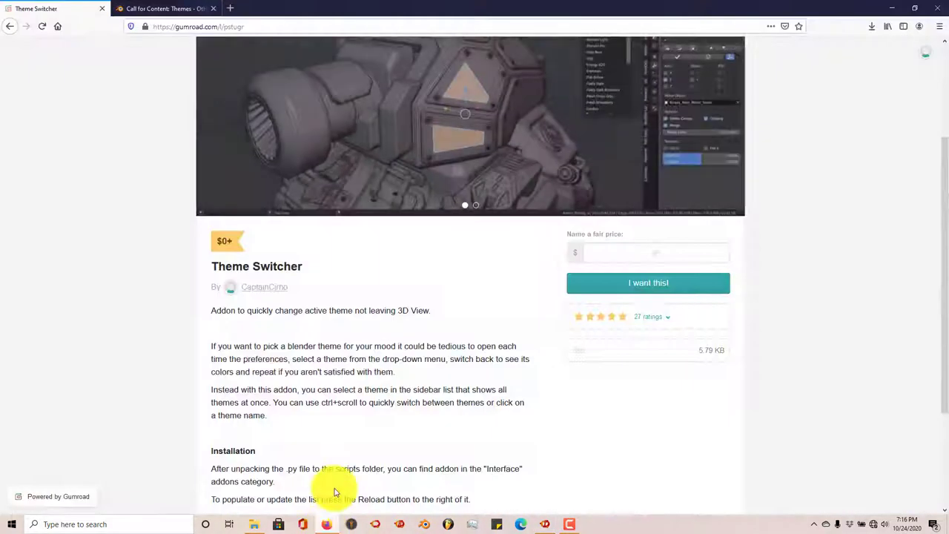
Switch to the 'Call for Content: Themes' devtalk thread and scroll through its posts.
{"action": "left_click", "coordinate": [163, 8]}
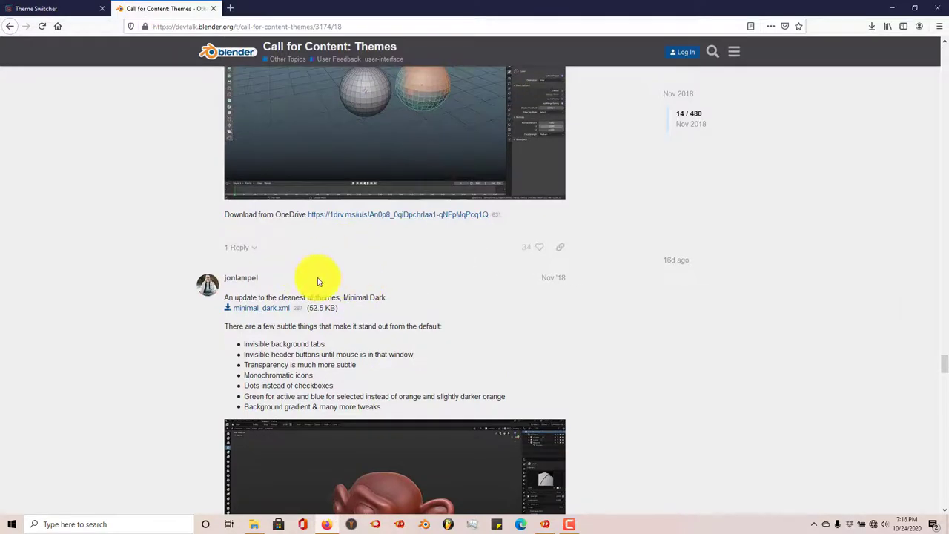
{"action": "scroll", "scroll_direction": "up", "scroll_amount": 3}
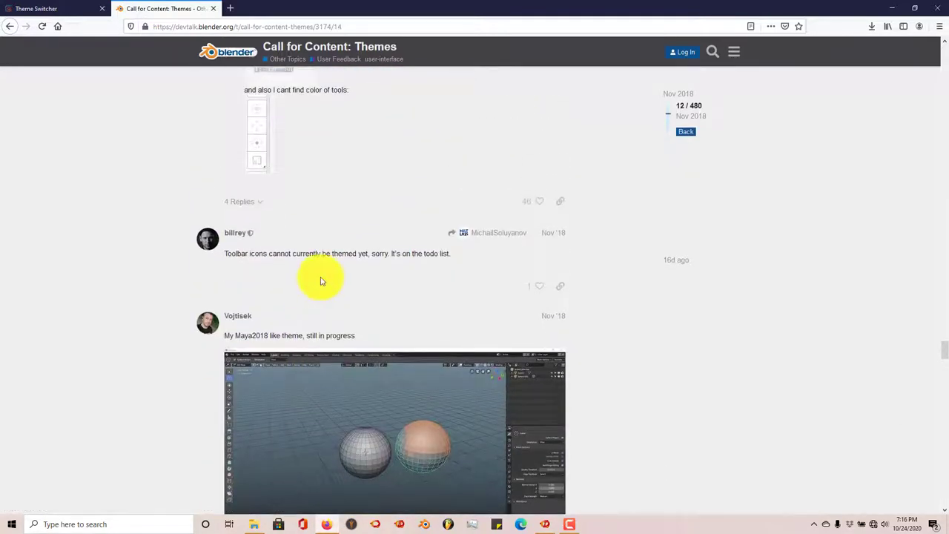
{"action": "scroll", "scroll_direction": "down", "scroll_amount": 3}
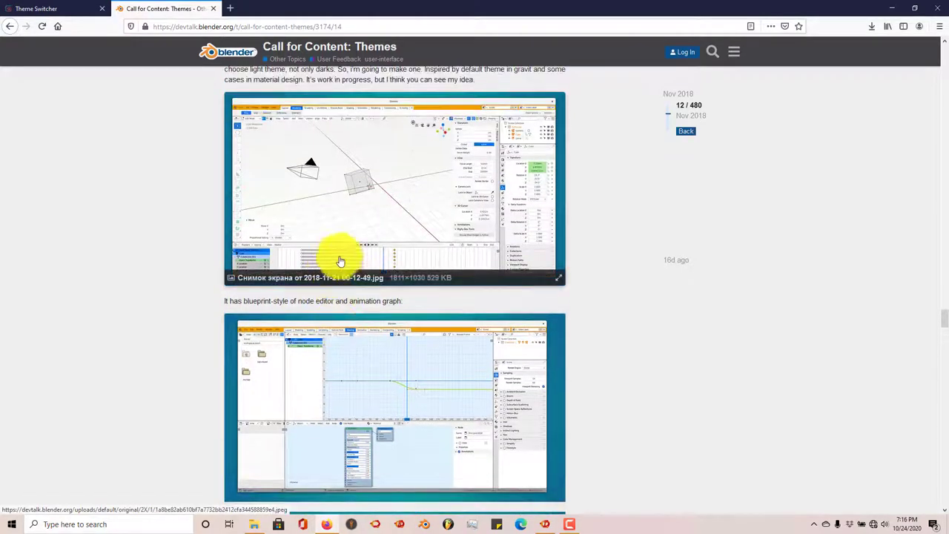
{"action": "scroll", "scroll_direction": "up", "scroll_amount": 3}
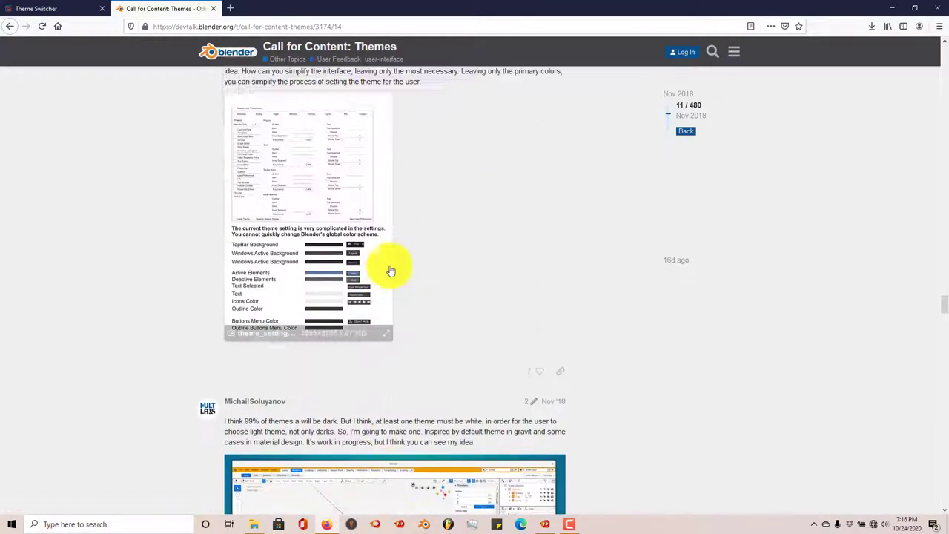
{"action": "scroll", "scroll_direction": "up", "scroll_amount": 3}
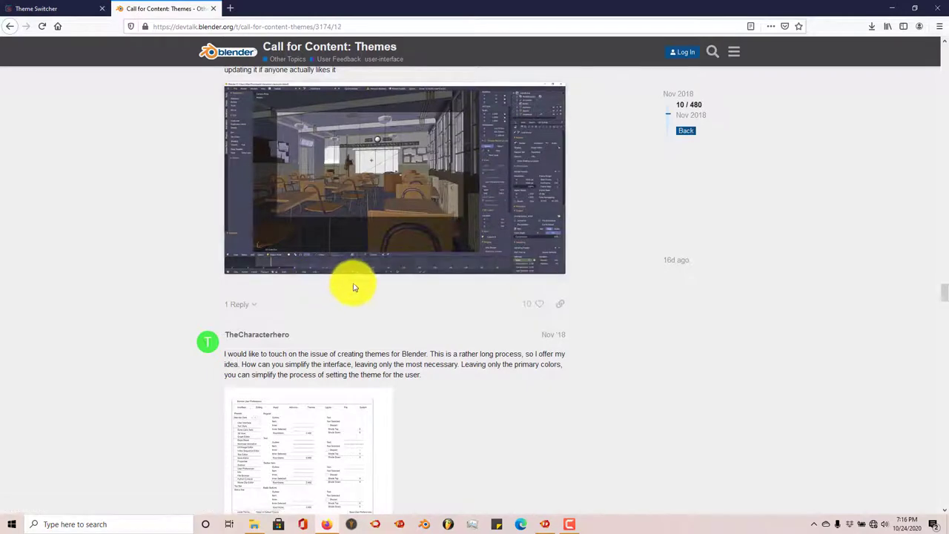
{"action": "scroll", "scroll_direction": "up", "scroll_amount": 3}
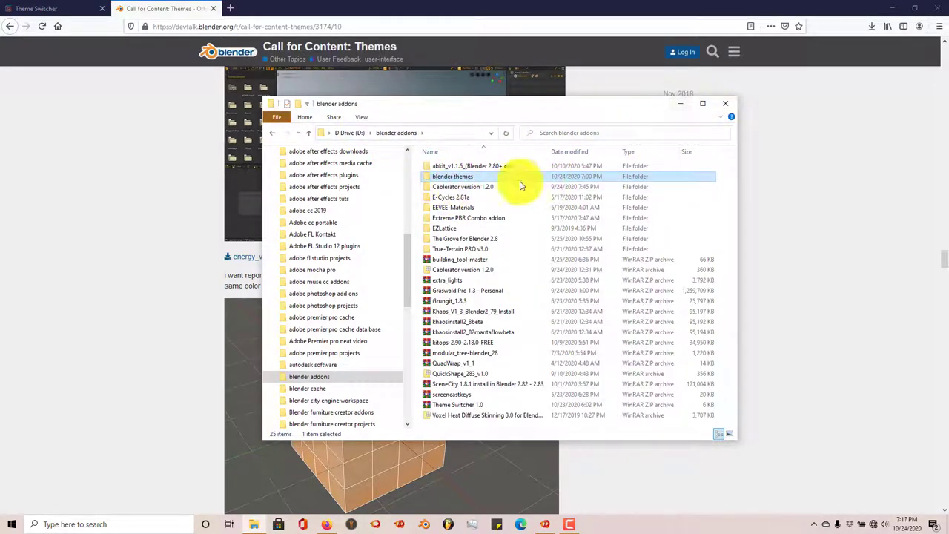
Open the blender themes folder with white and windows_10_dark_blue files, then hide Explorer.
{"action": "double_click", "coordinate": [452, 176]}
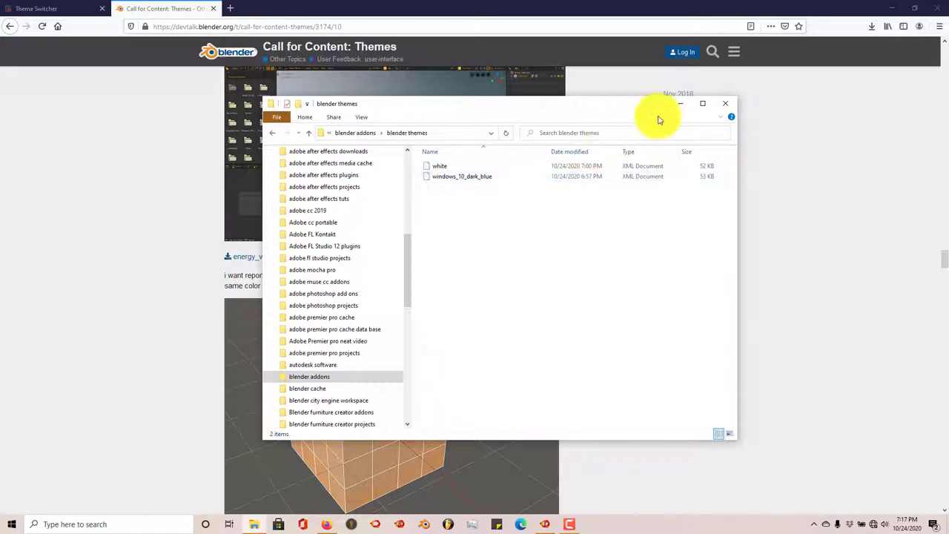
{"action": "left_click", "coordinate": [724, 103]}
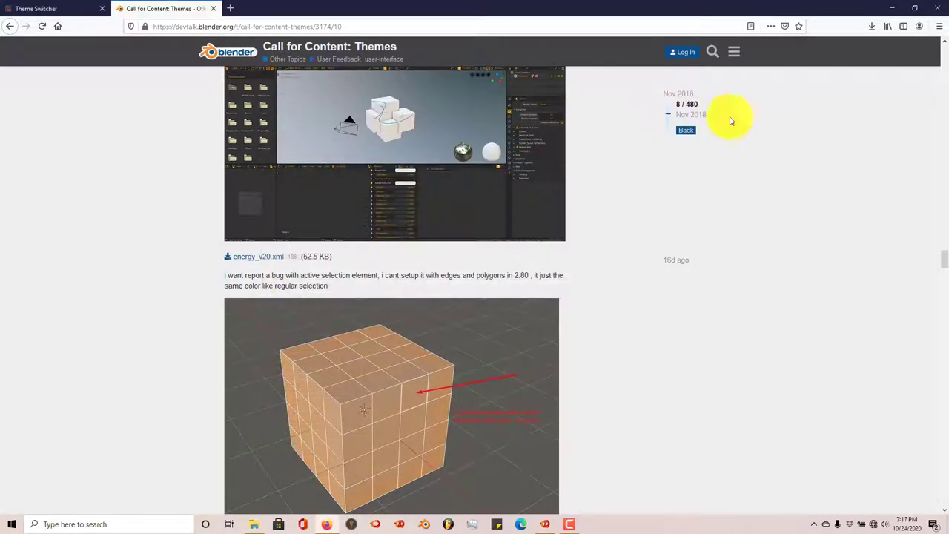
{"action": "mouse_move", "coordinate": [733, 119]}
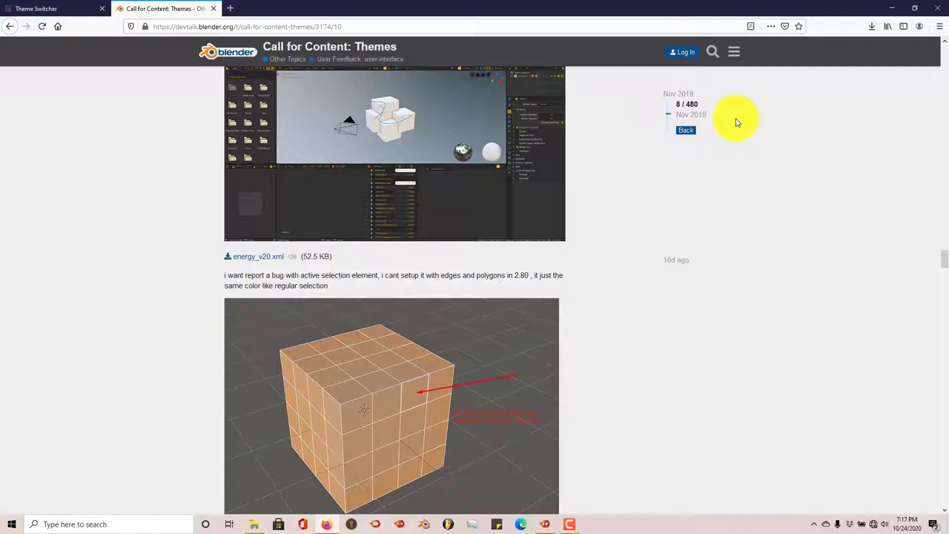
{"action": "mouse_move", "coordinate": [894, 18]}
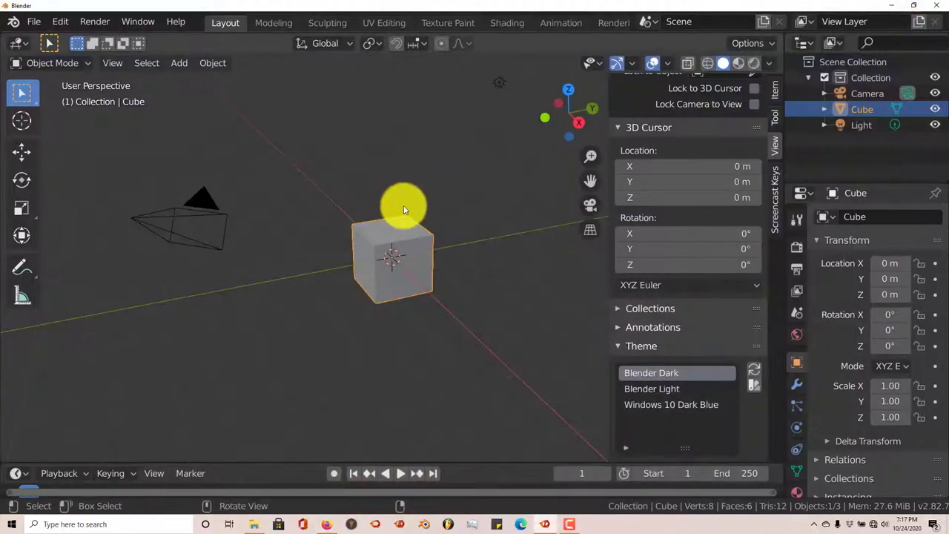
{"action": "left_click", "coordinate": [404, 207]}
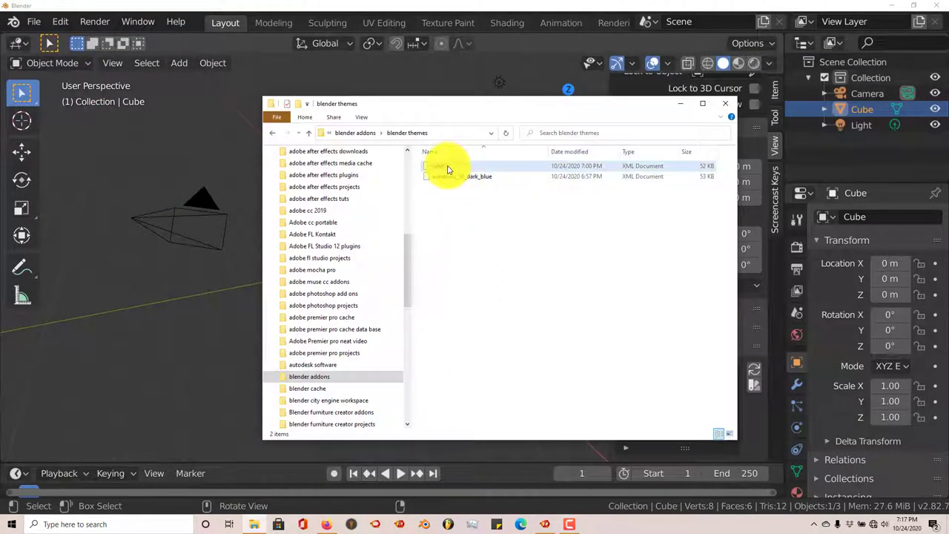
{"action": "mouse_move", "coordinate": [445, 166]}
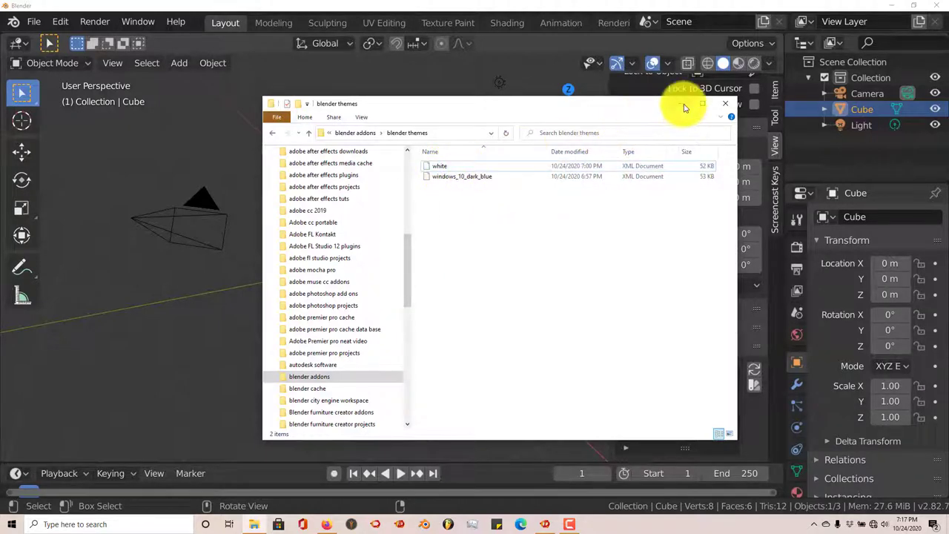
{"action": "left_click", "coordinate": [725, 103]}
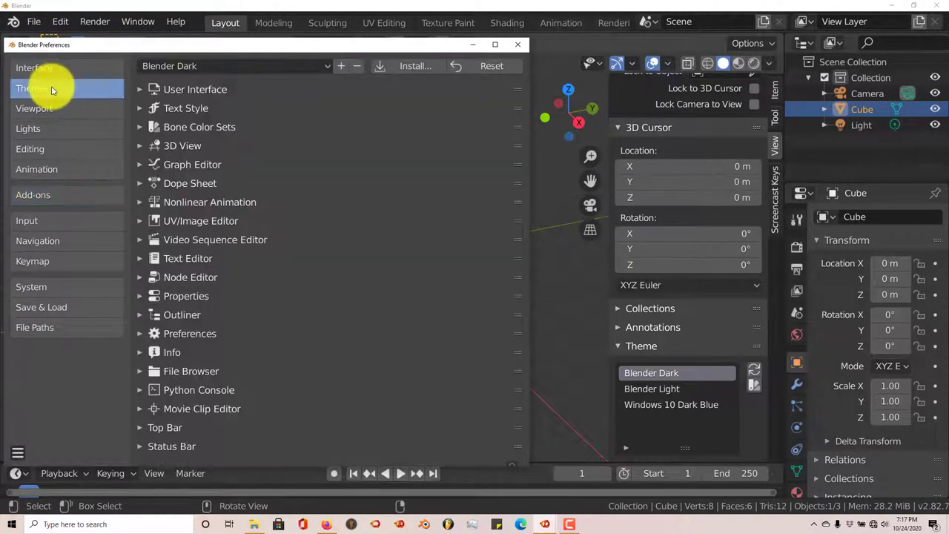
Install white.xml from D:\blender addons\blender themes as a theme, then close Preferences.
{"action": "left_click", "coordinate": [517, 44]}
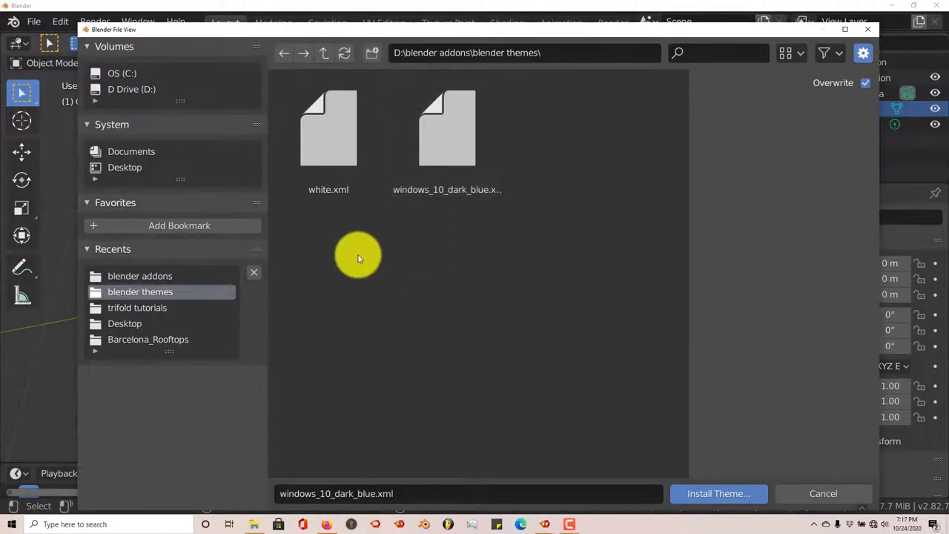
{"action": "mouse_move", "coordinate": [313, 238]}
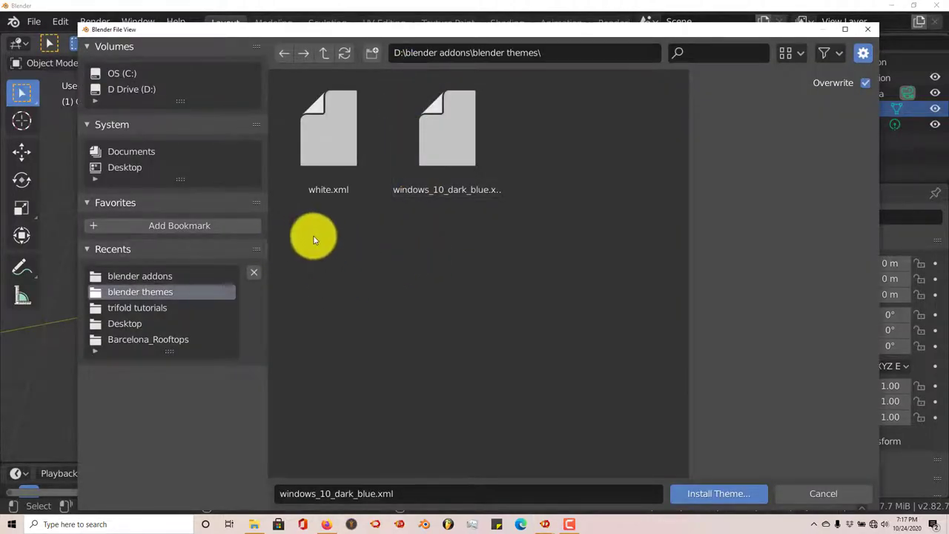
{"action": "mouse_move", "coordinate": [511, 52]}
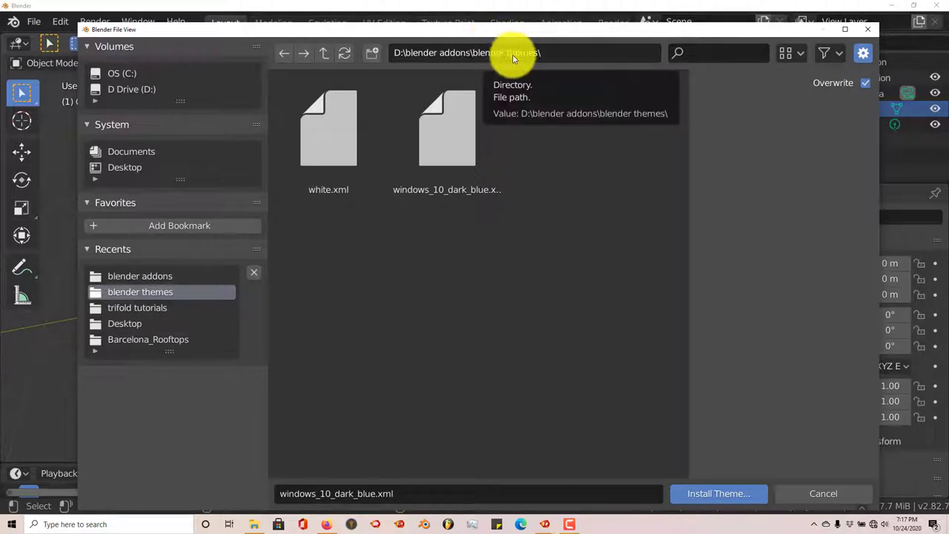
{"action": "left_click", "coordinate": [328, 128]}
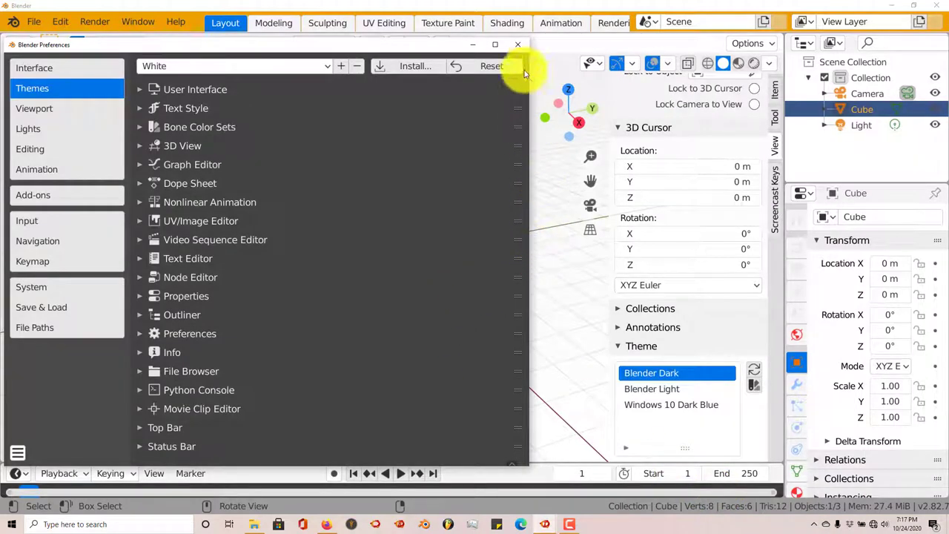
{"action": "left_click", "coordinate": [518, 45]}
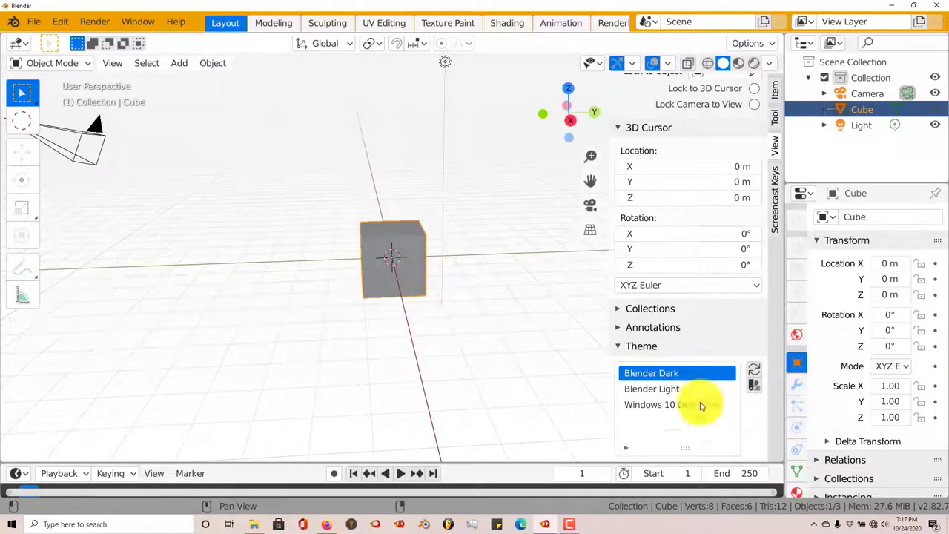
{"action": "mouse_move", "coordinate": [652, 416]}
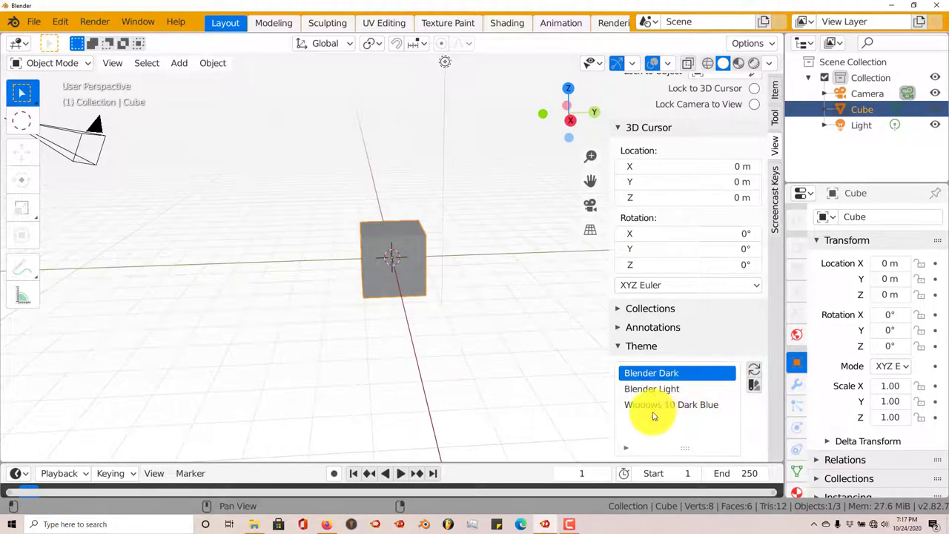
{"action": "mouse_move", "coordinate": [755, 373]}
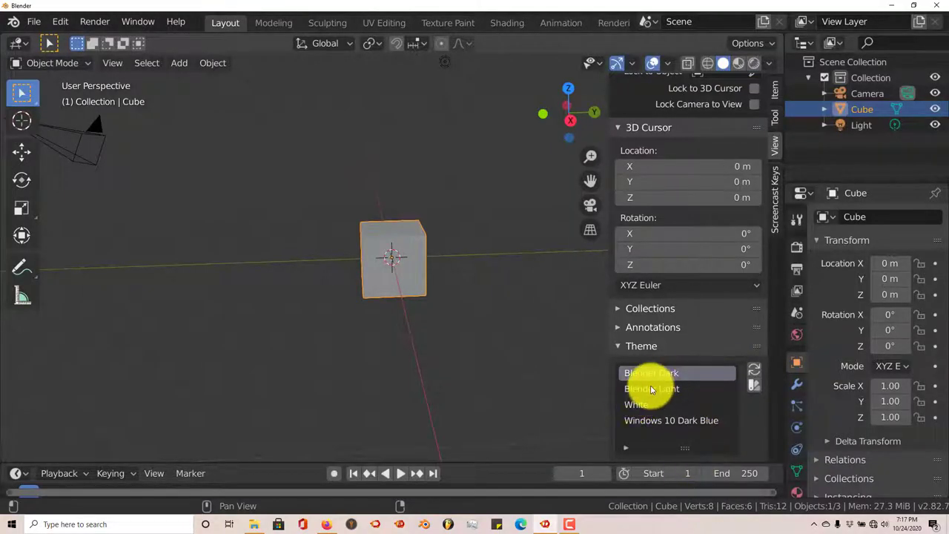
Toggle the sidebar theme list between White, Blender Light and White, then orbit the cube.
{"action": "left_click", "coordinate": [636, 404]}
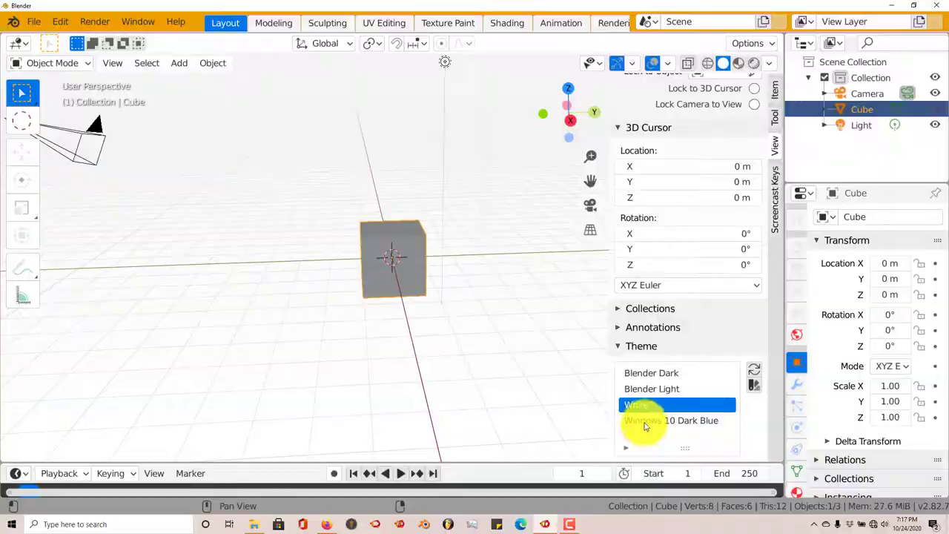
{"action": "left_click", "coordinate": [636, 404]}
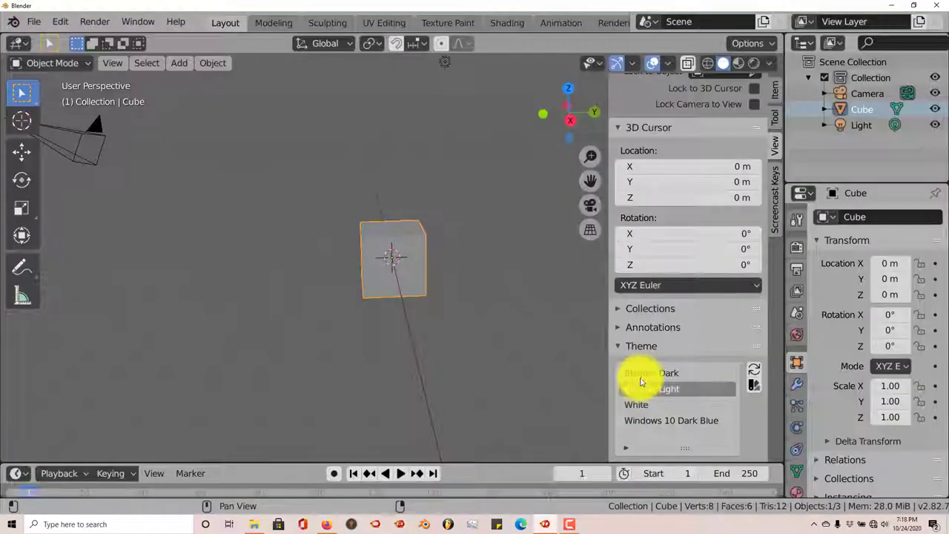
{"action": "left_click", "coordinate": [636, 404]}
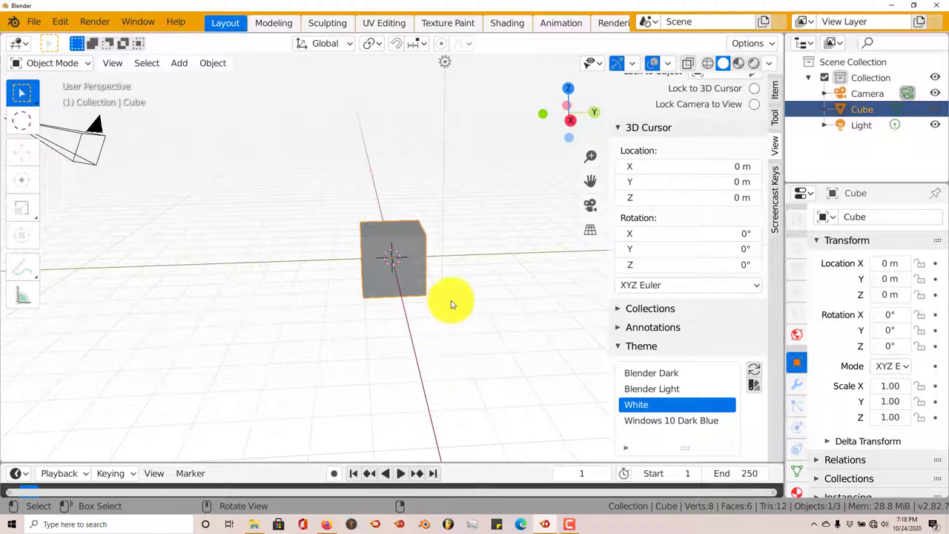
{"action": "left_click_drag", "start_coordinate": [451, 304], "coordinate": [383, 329]}
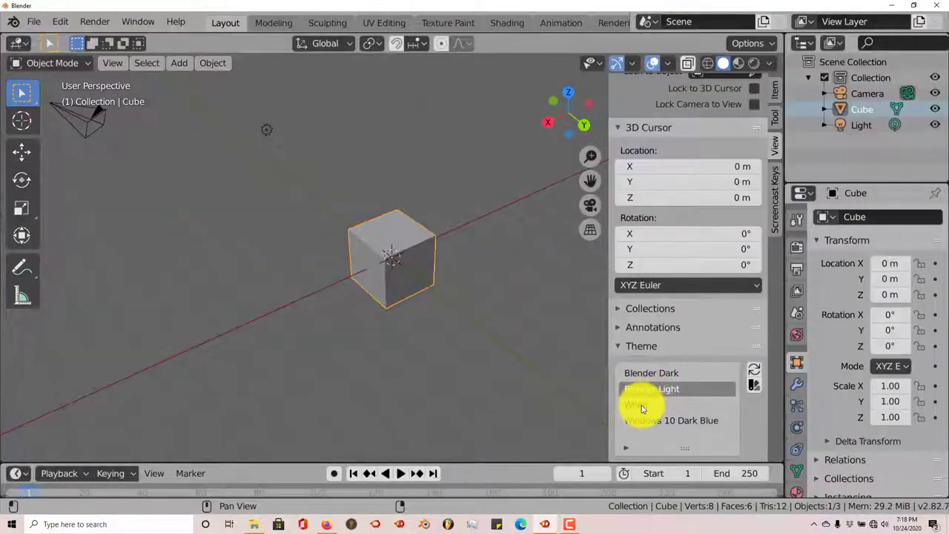
Apply Windows 10 Dark Blue from the sidebar theme list and orbit around the cube.
{"action": "left_click", "coordinate": [667, 419]}
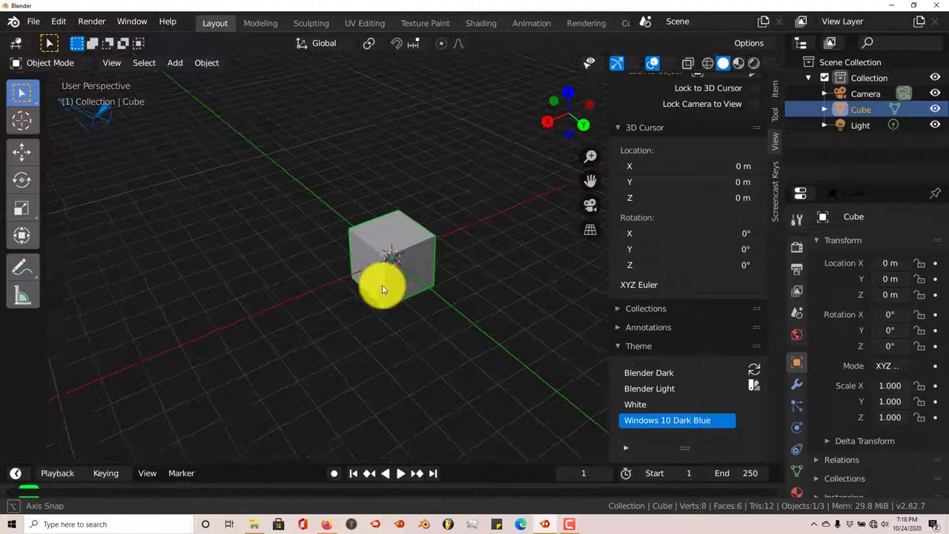
{"action": "left_click_drag", "start_coordinate": [386, 289], "coordinate": [334, 256]}
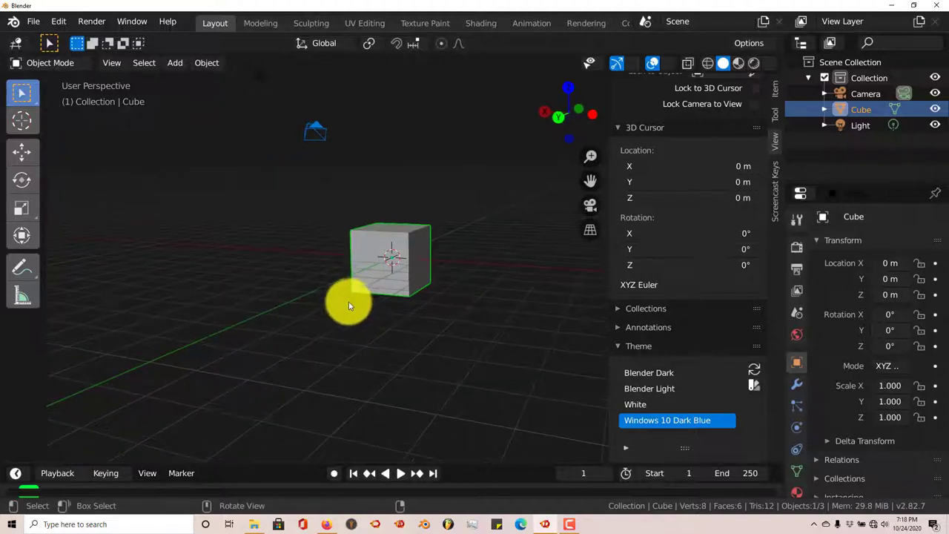
{"action": "left_click_drag", "start_coordinate": [350, 306], "coordinate": [336, 286]}
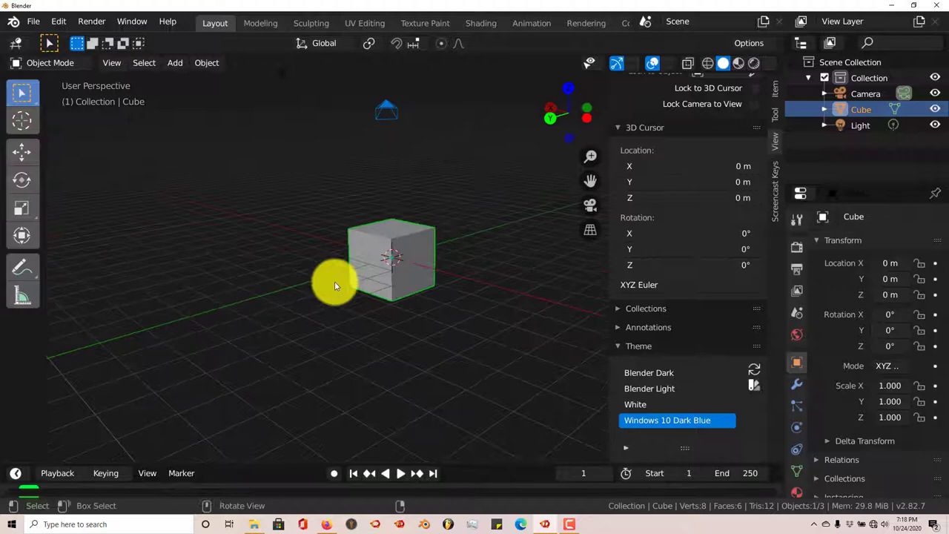